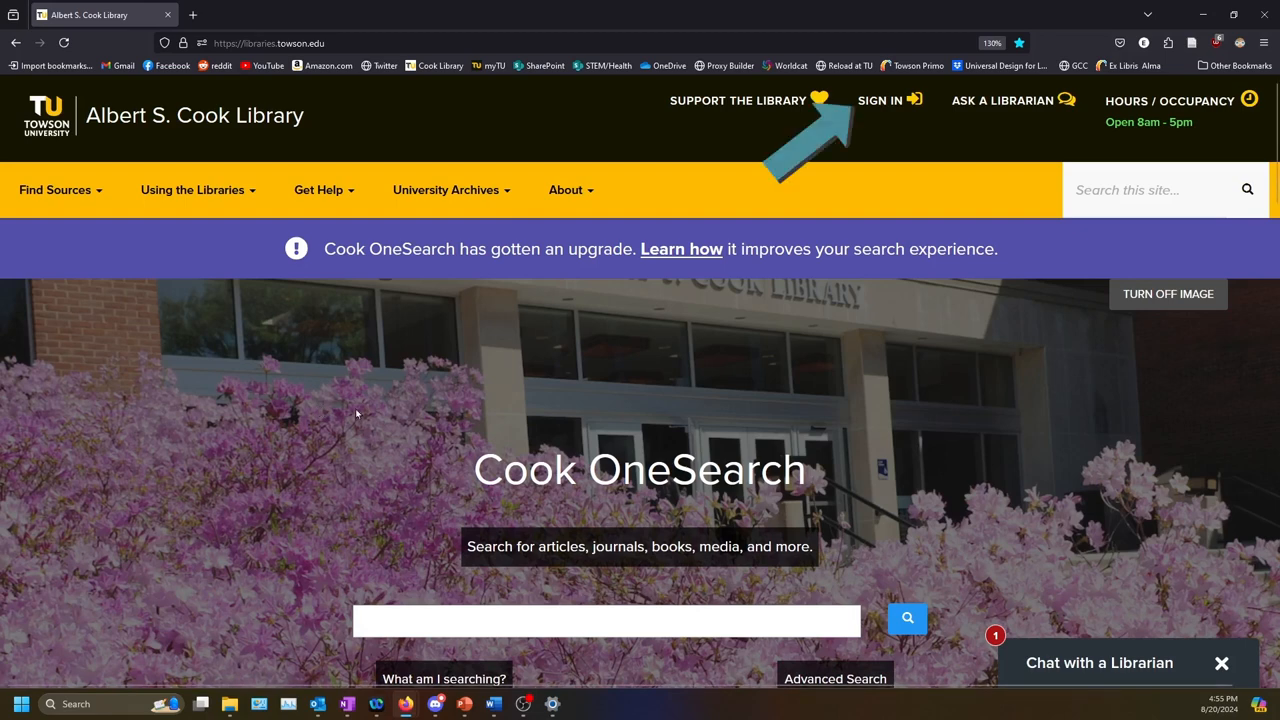
mouse_move(916, 104)
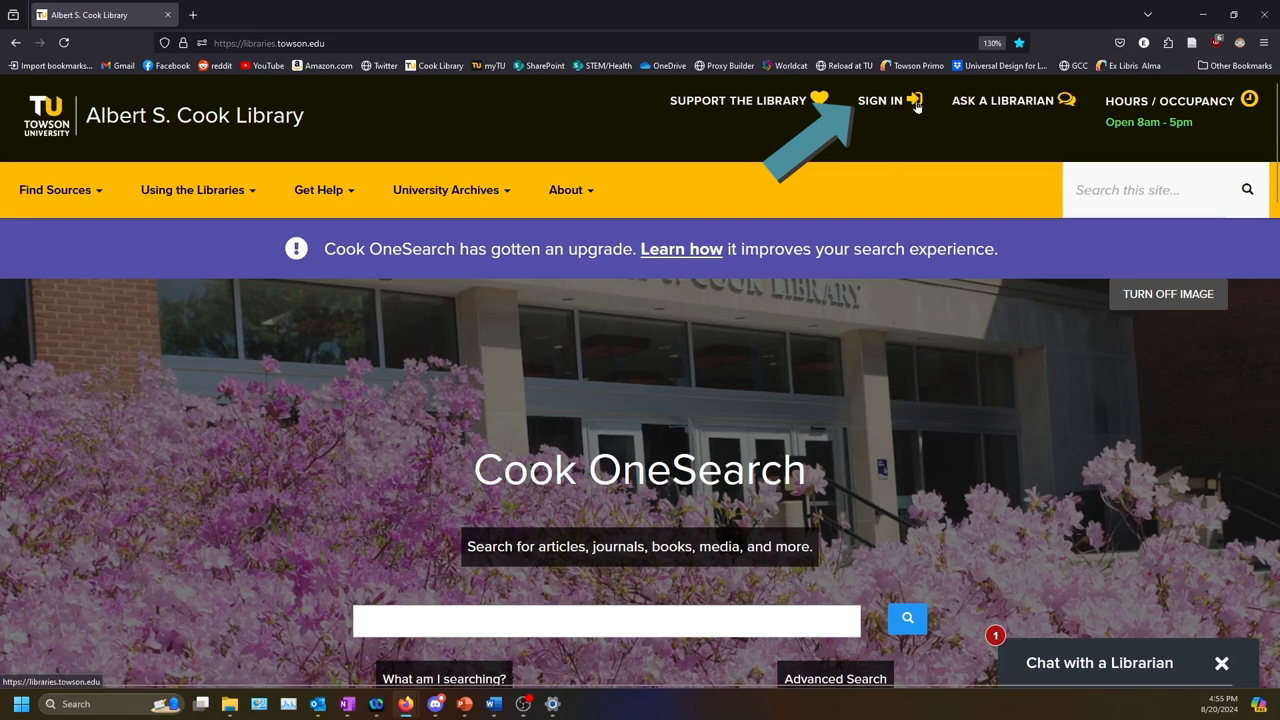
- Sign in via SIGN IN so the library homepage reloads through the off-campus proxy URL
left_click(880, 100)
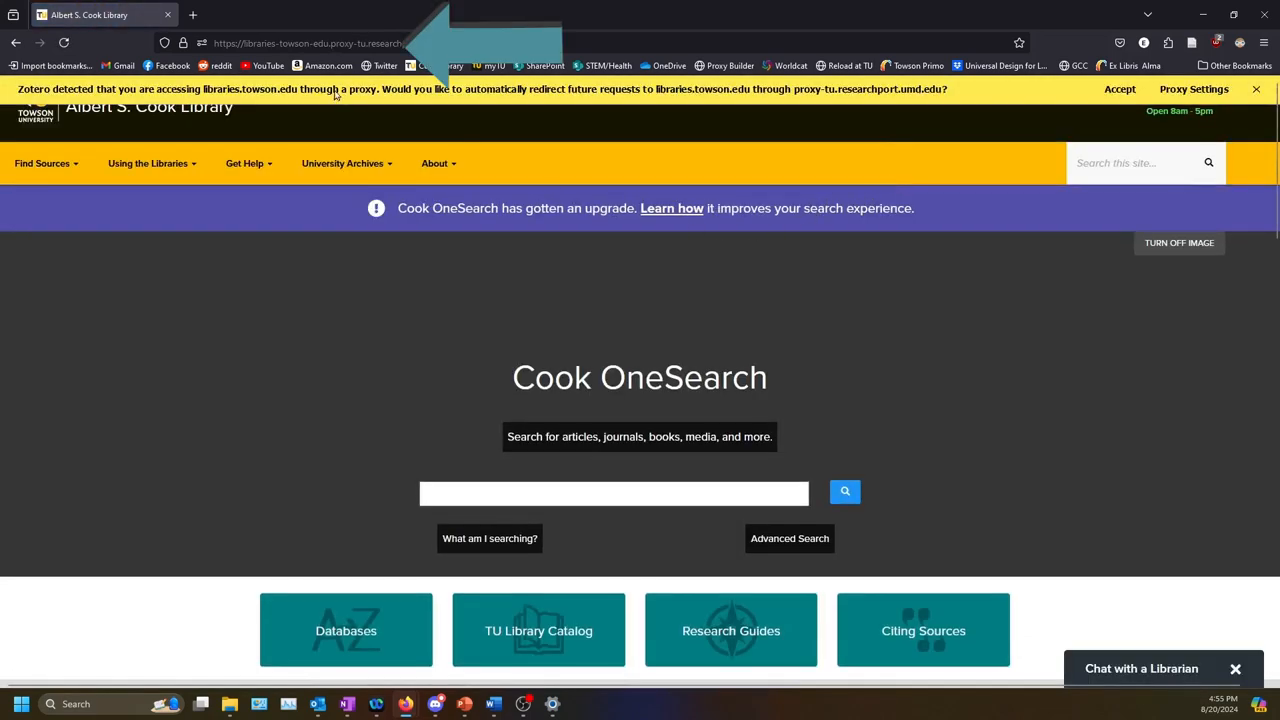
left_click(308, 44)
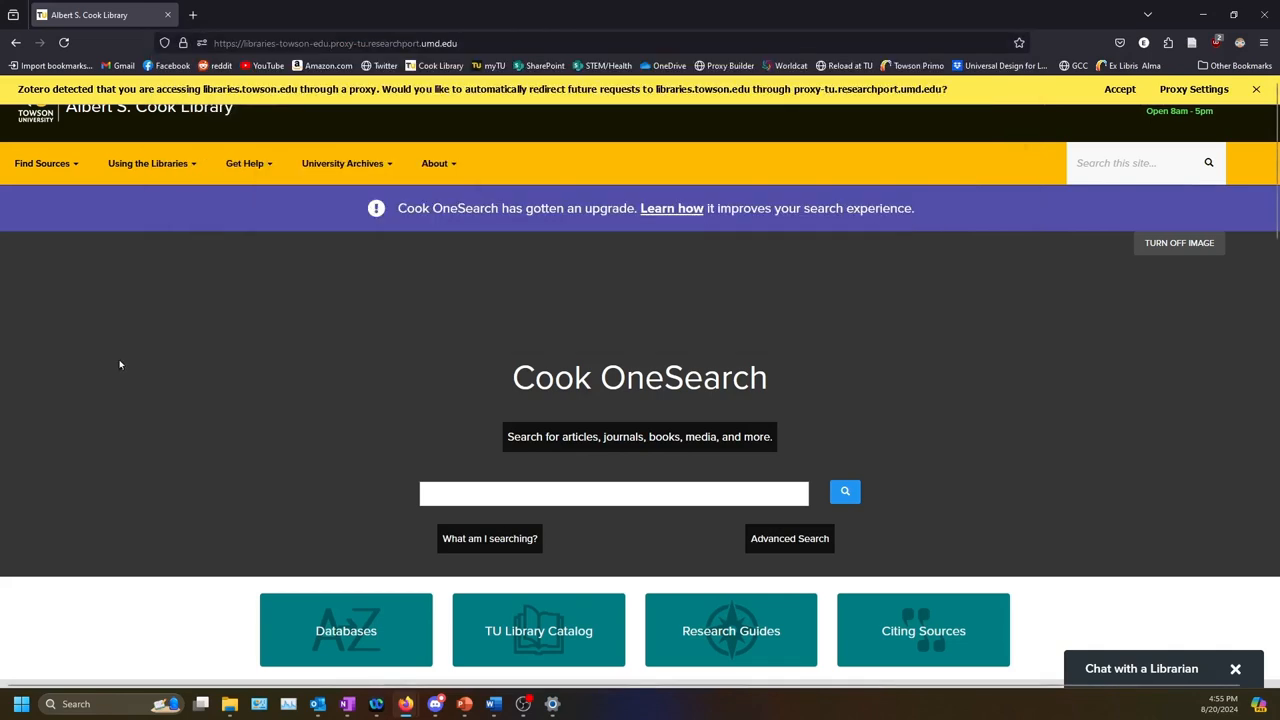
mouse_move(452, 320)
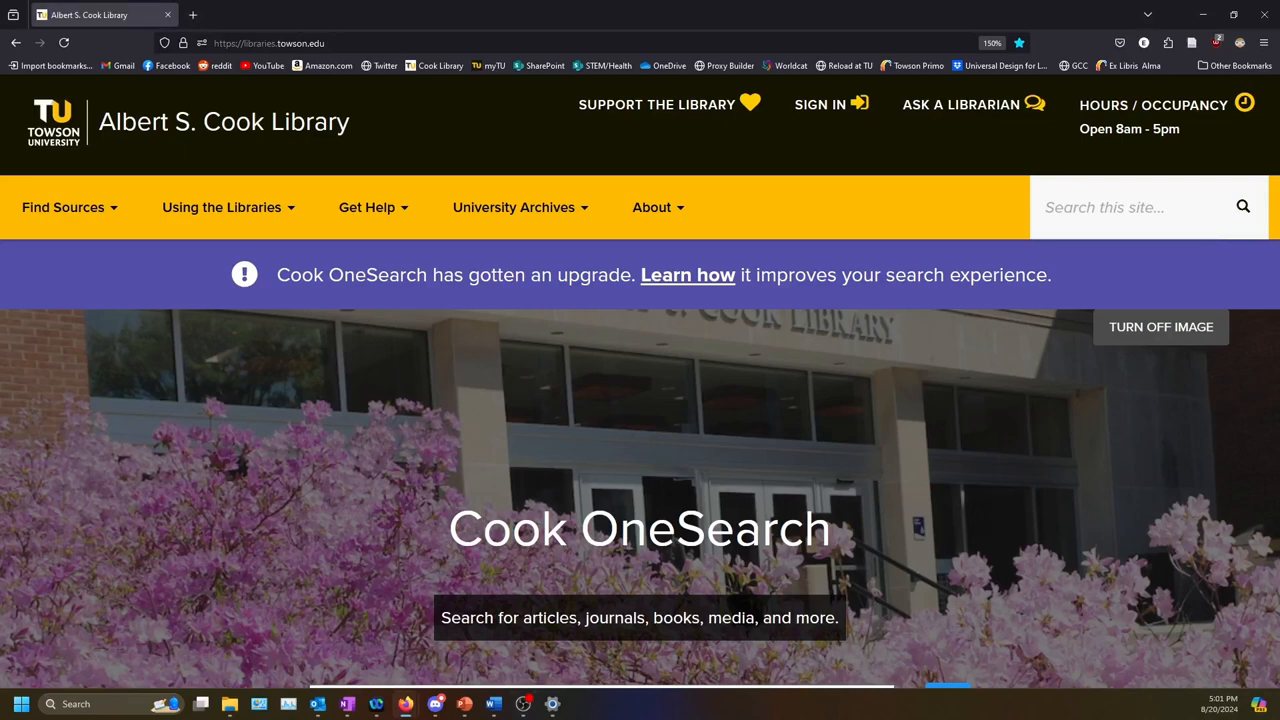
mouse_move(866, 312)
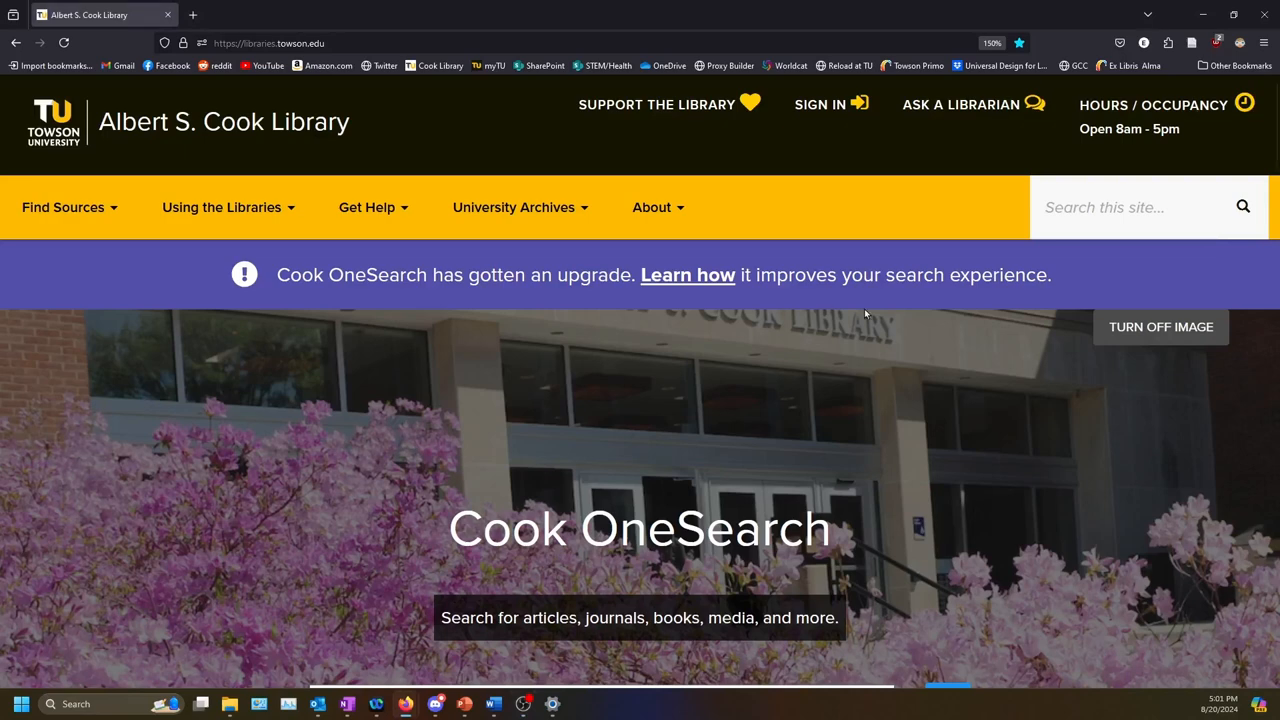
- Search OneSearch for 'cheese' and enlarge the results page with Ctrl++
scroll("down", 3)
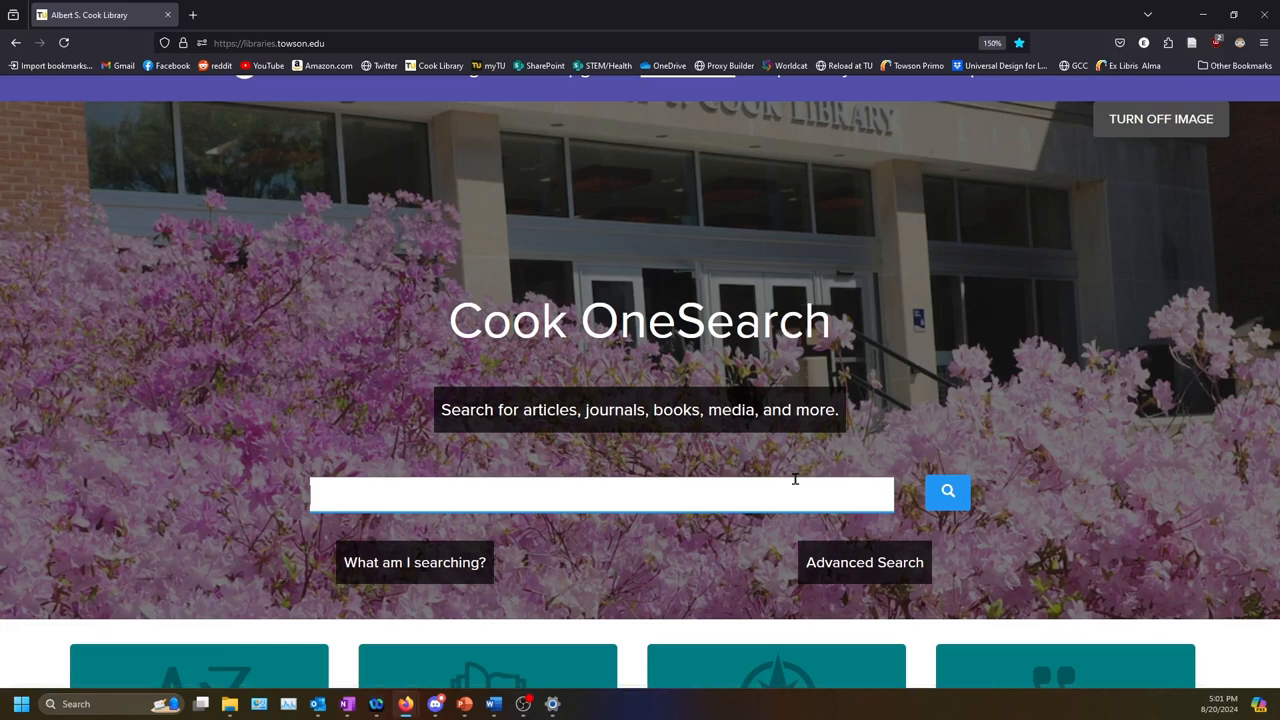
type("cheese")
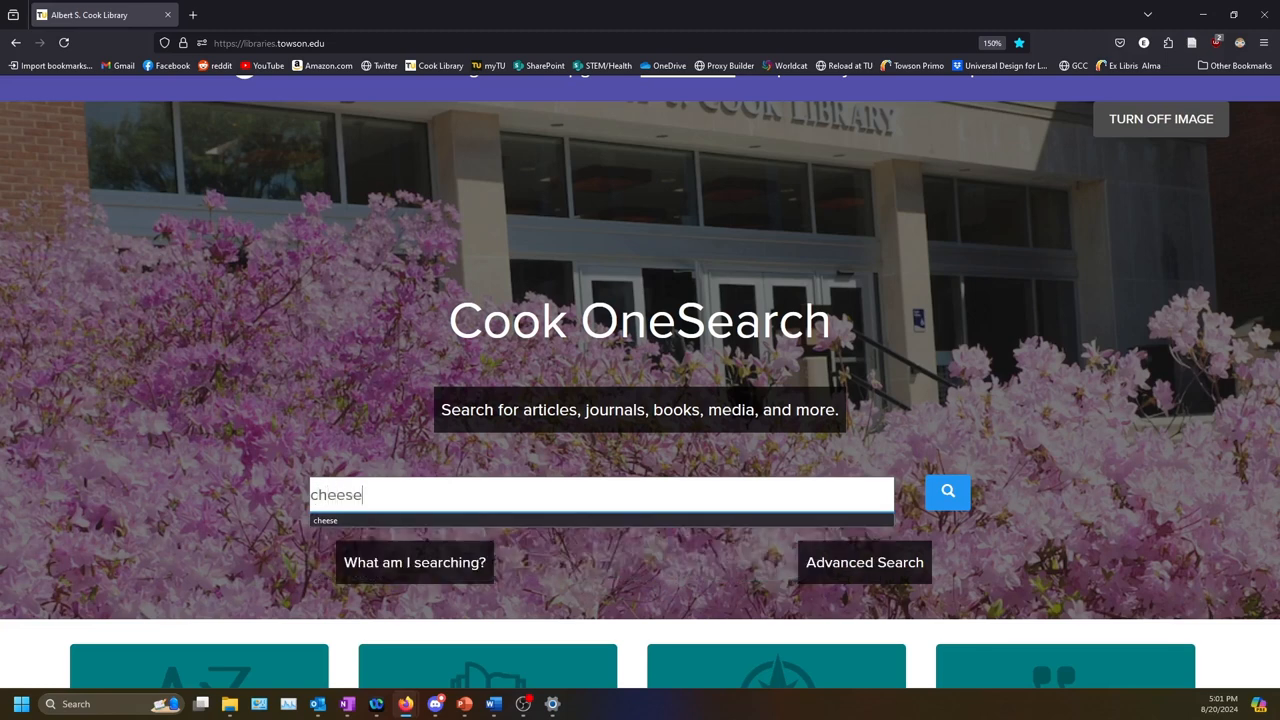
left_click(948, 492)
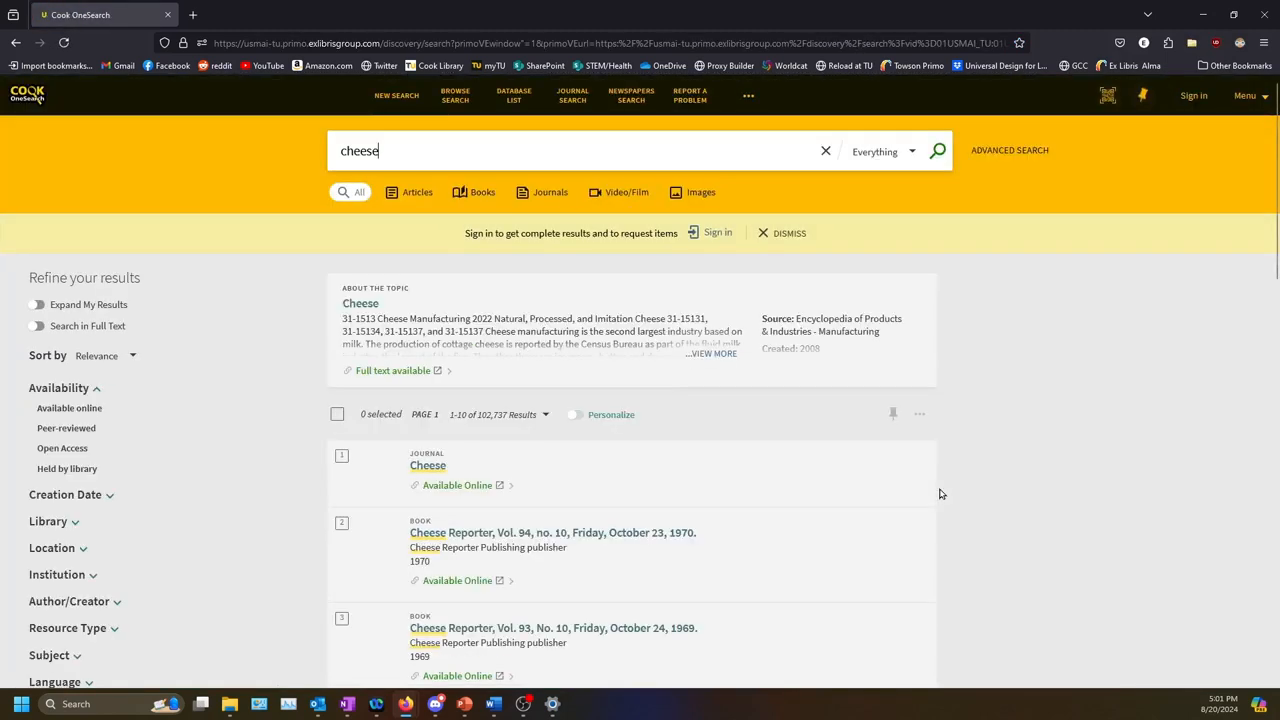
key("ctrl+plus")
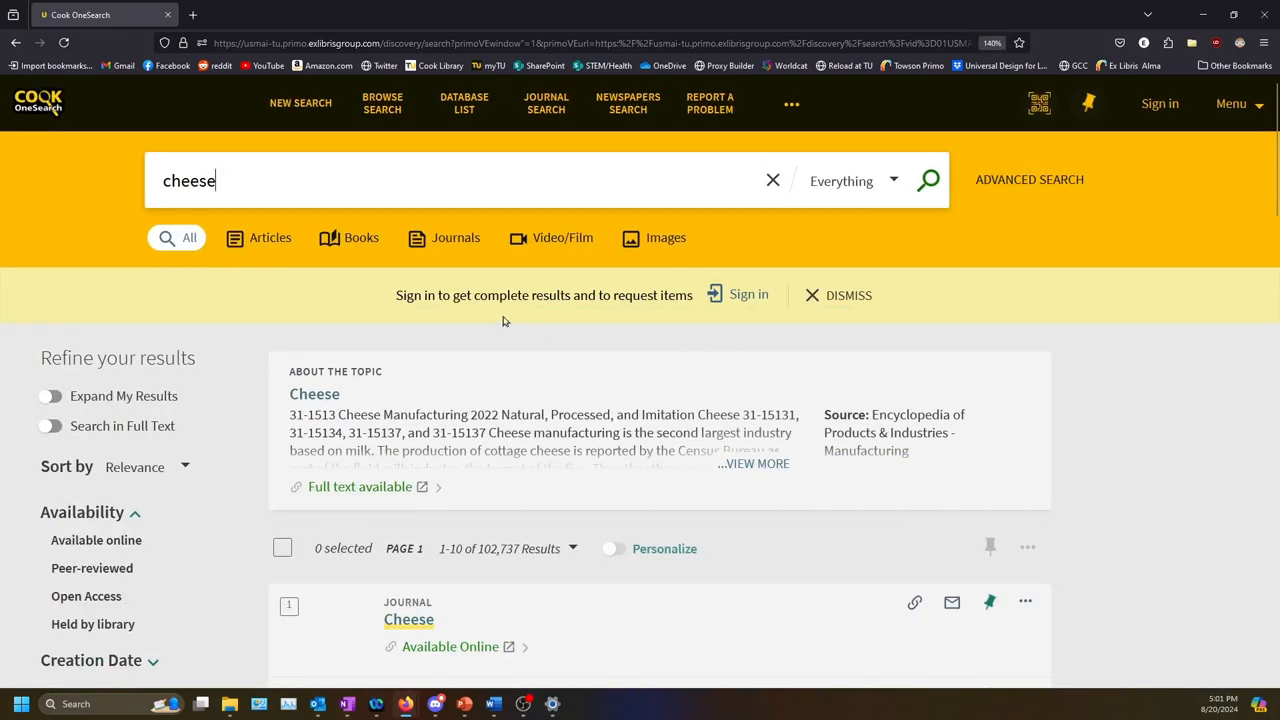
mouse_move(610, 312)
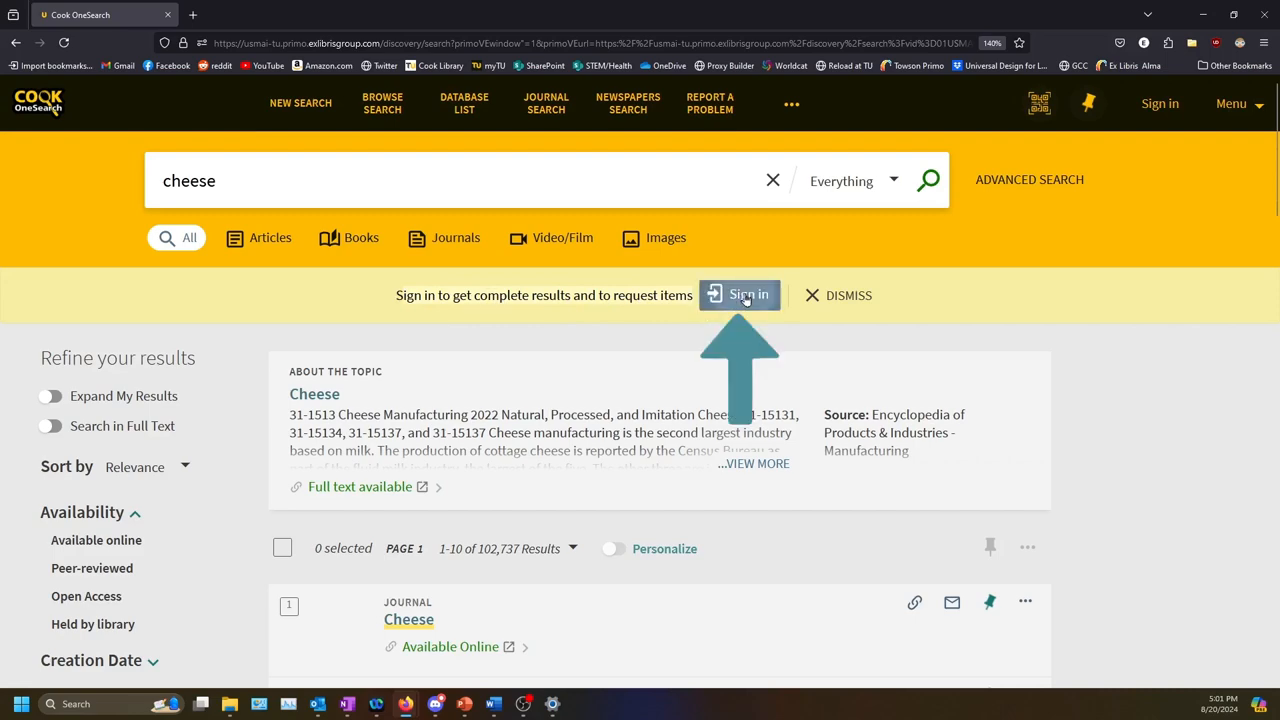
- Sign in to OneSearch as Towson Students & Staff with the saved Towson account and password
left_click(740, 296)
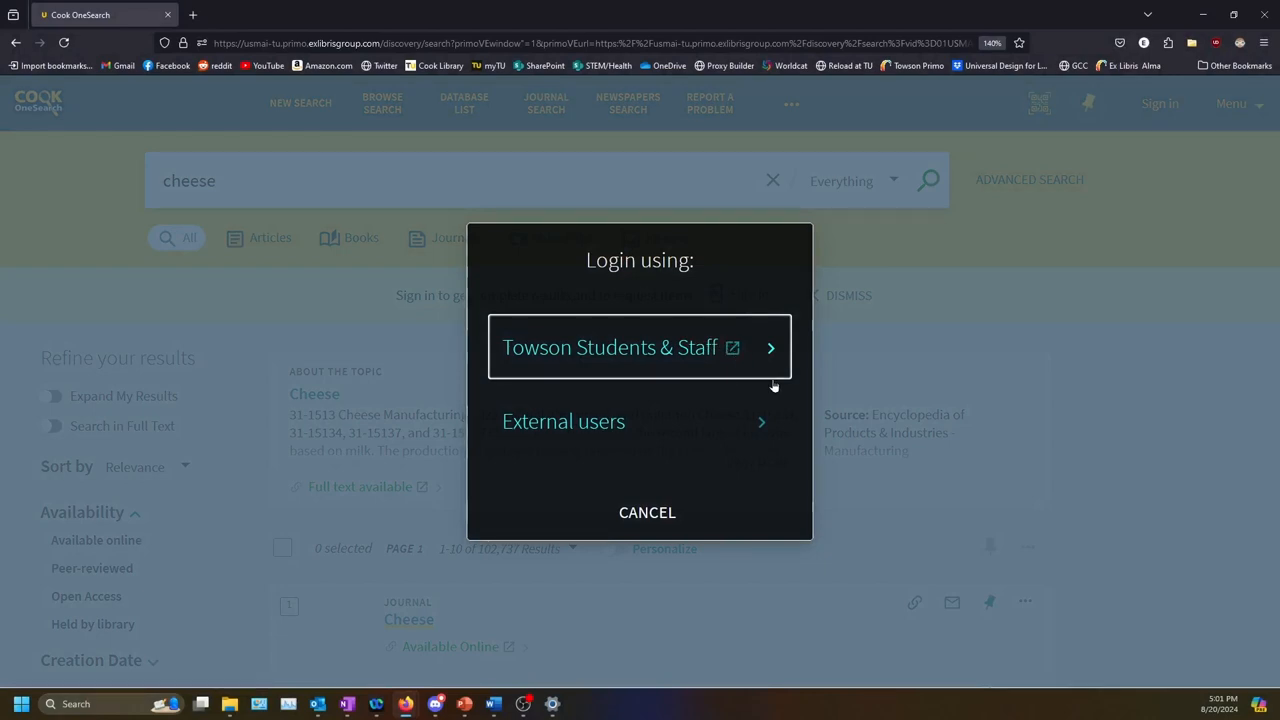
mouse_move(744, 360)
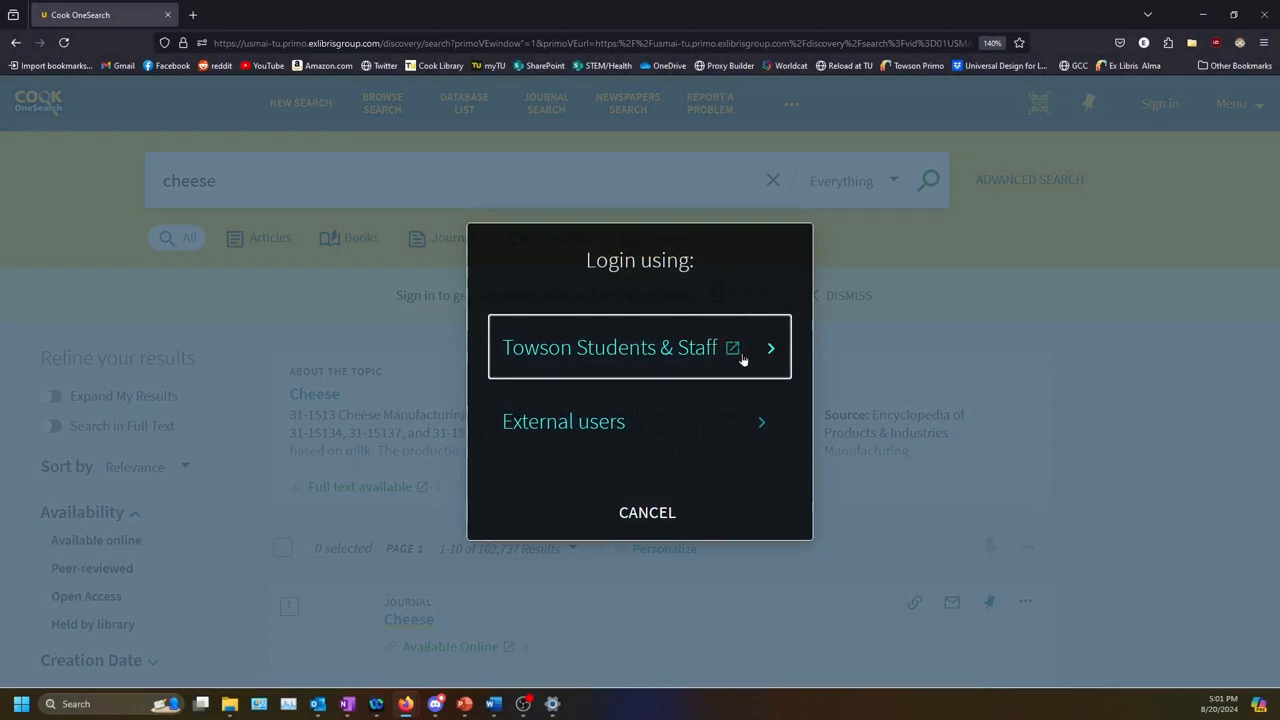
left_click(610, 348)
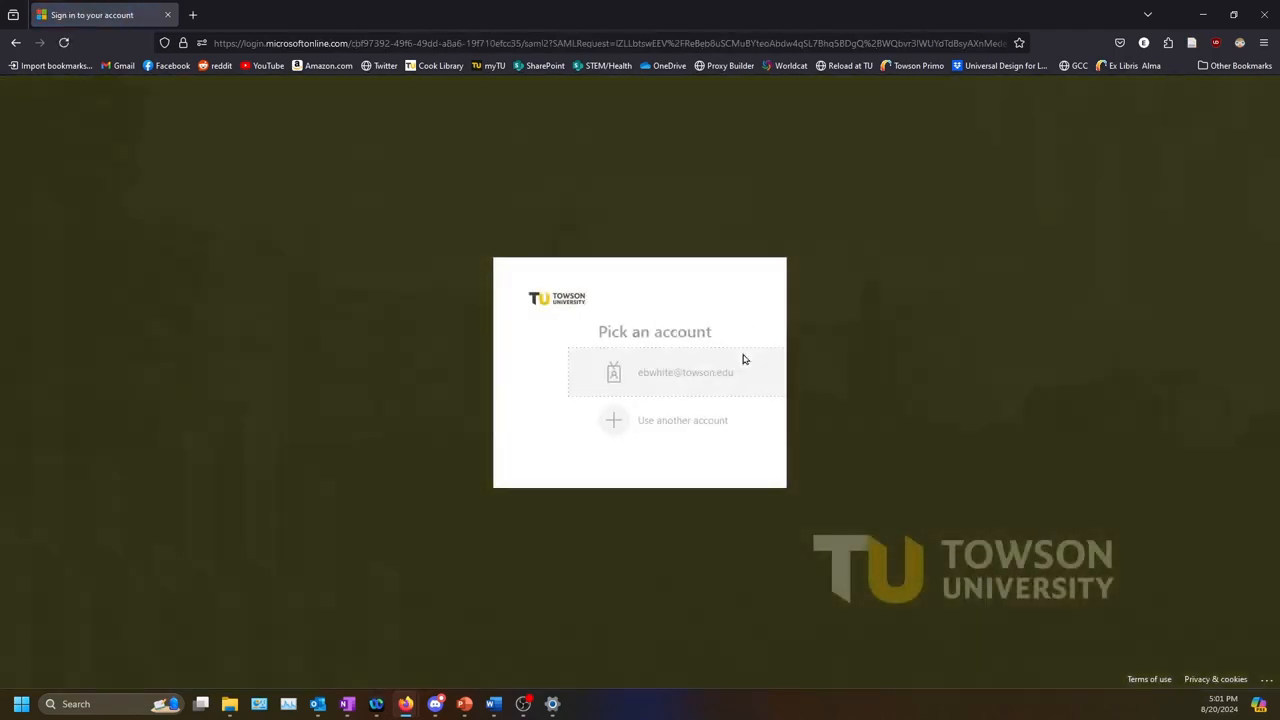
left_click(684, 372)
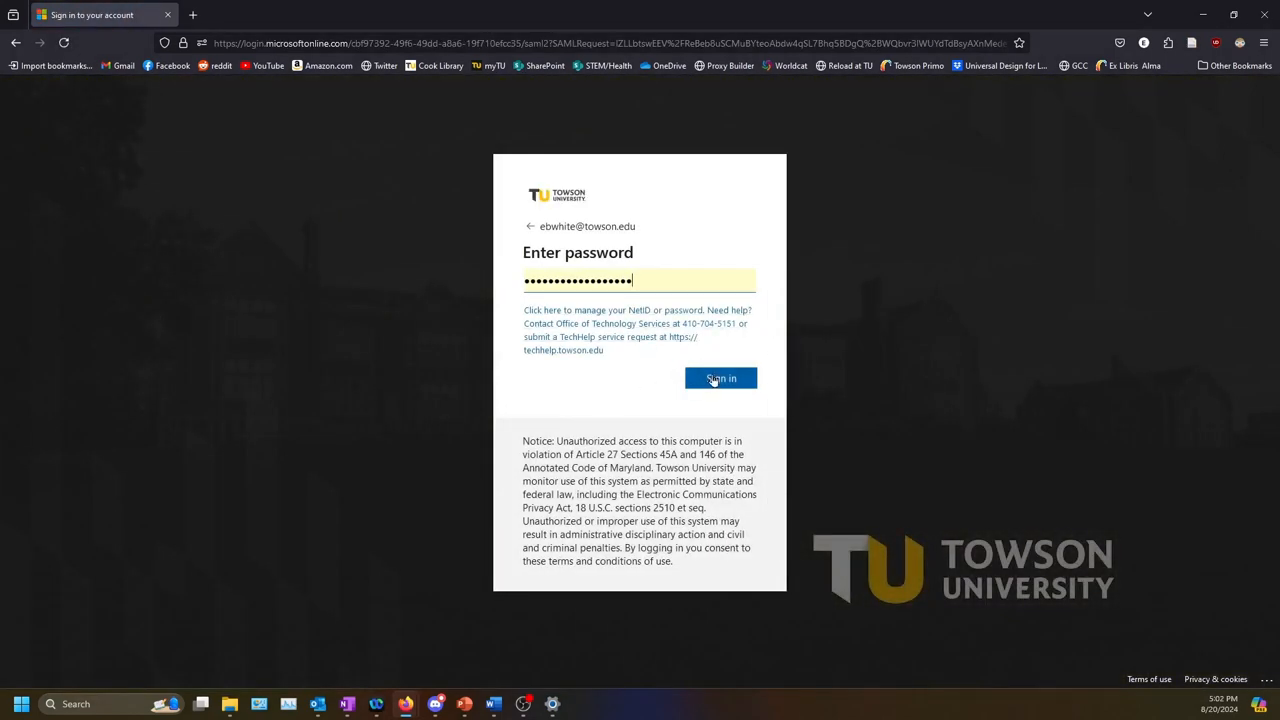
left_click(720, 378)
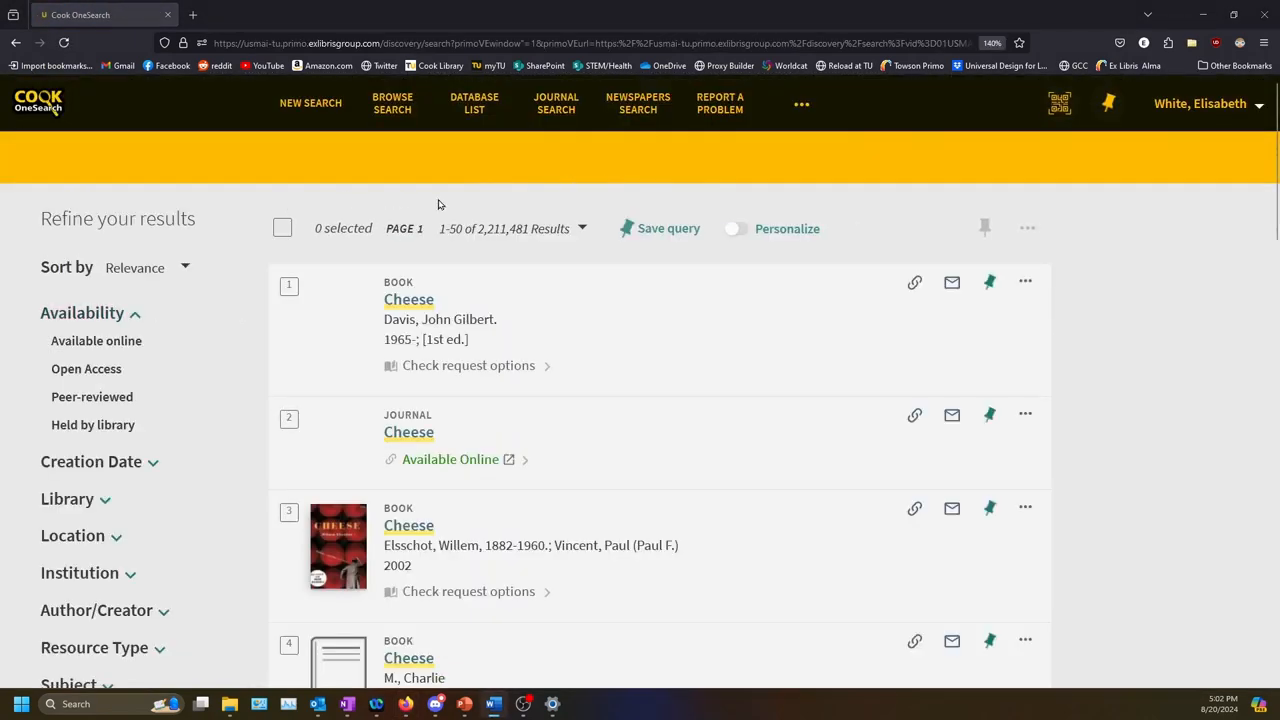
mouse_move(616, 292)
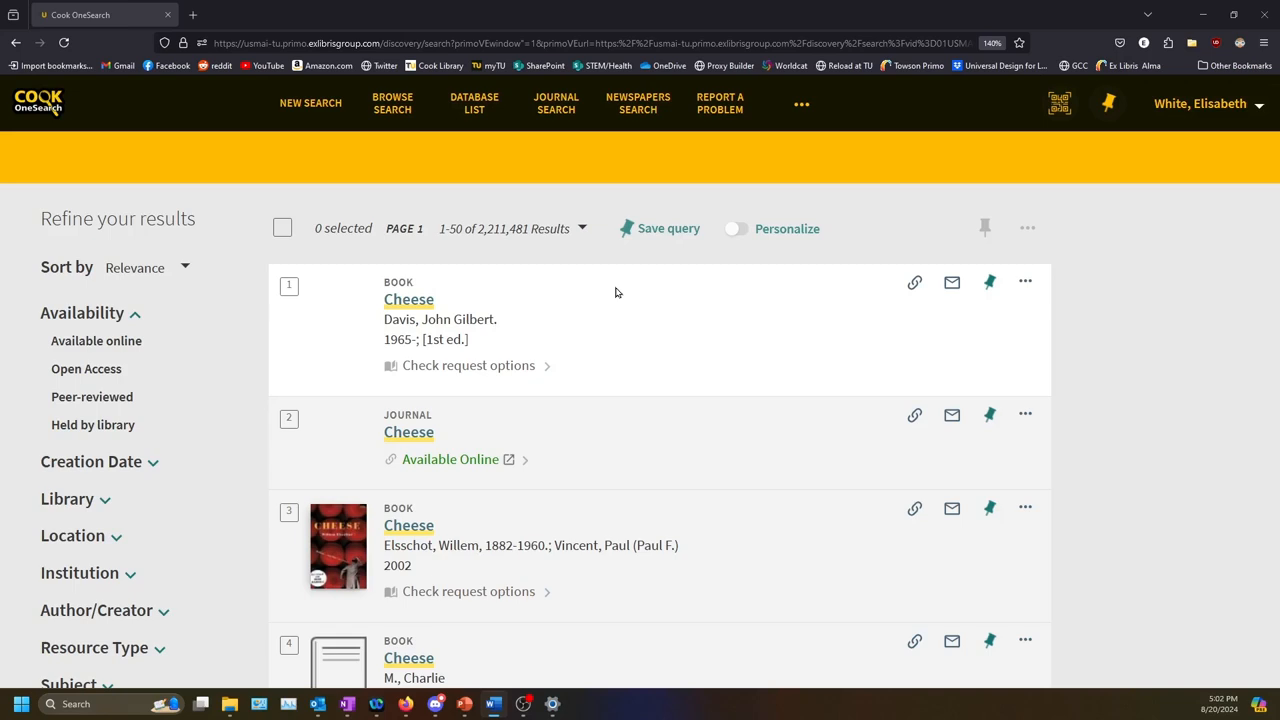
mouse_move(658, 228)
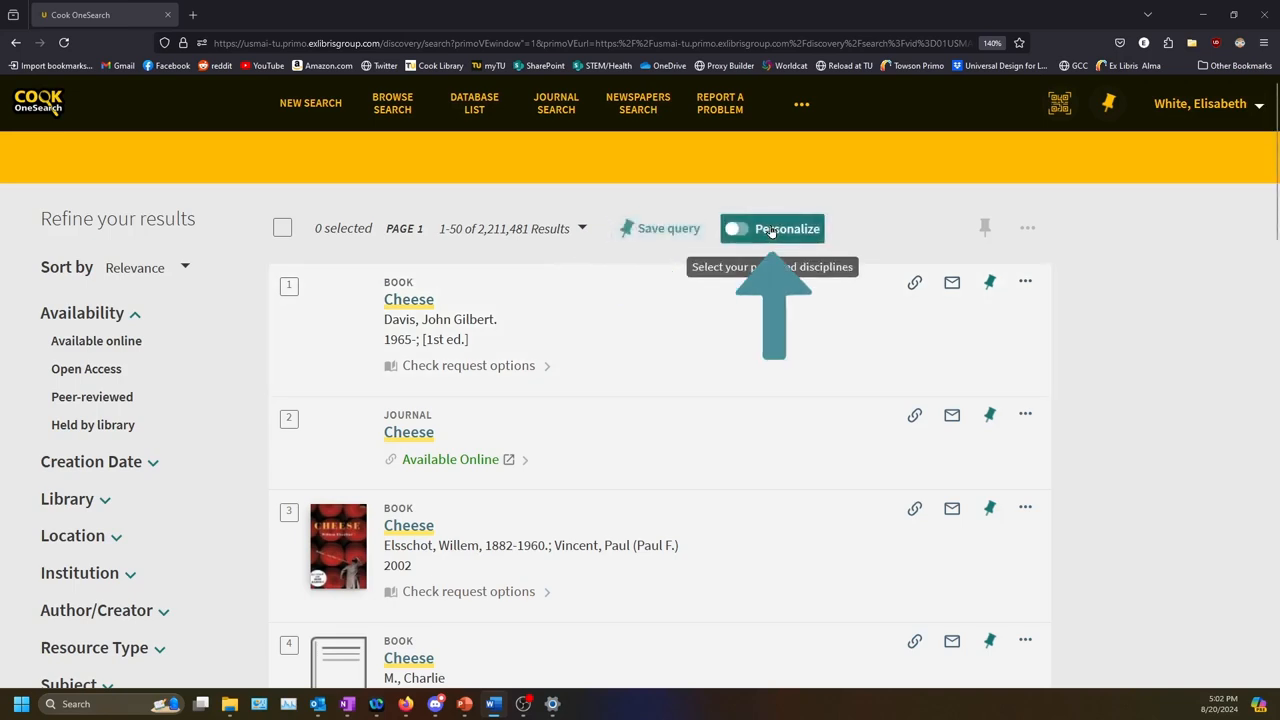
- Toggle Personalize on the signed-in results, then start a fresh private browsing window
left_click(736, 228)
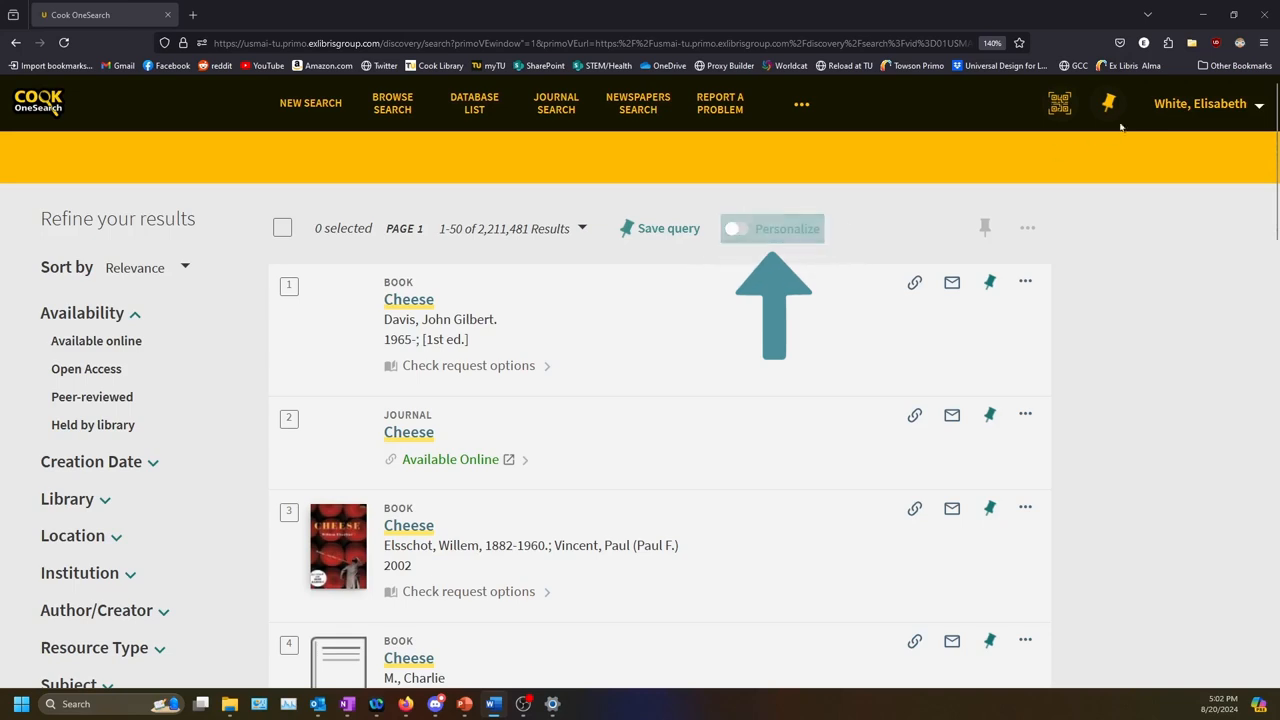
left_click(1204, 104)
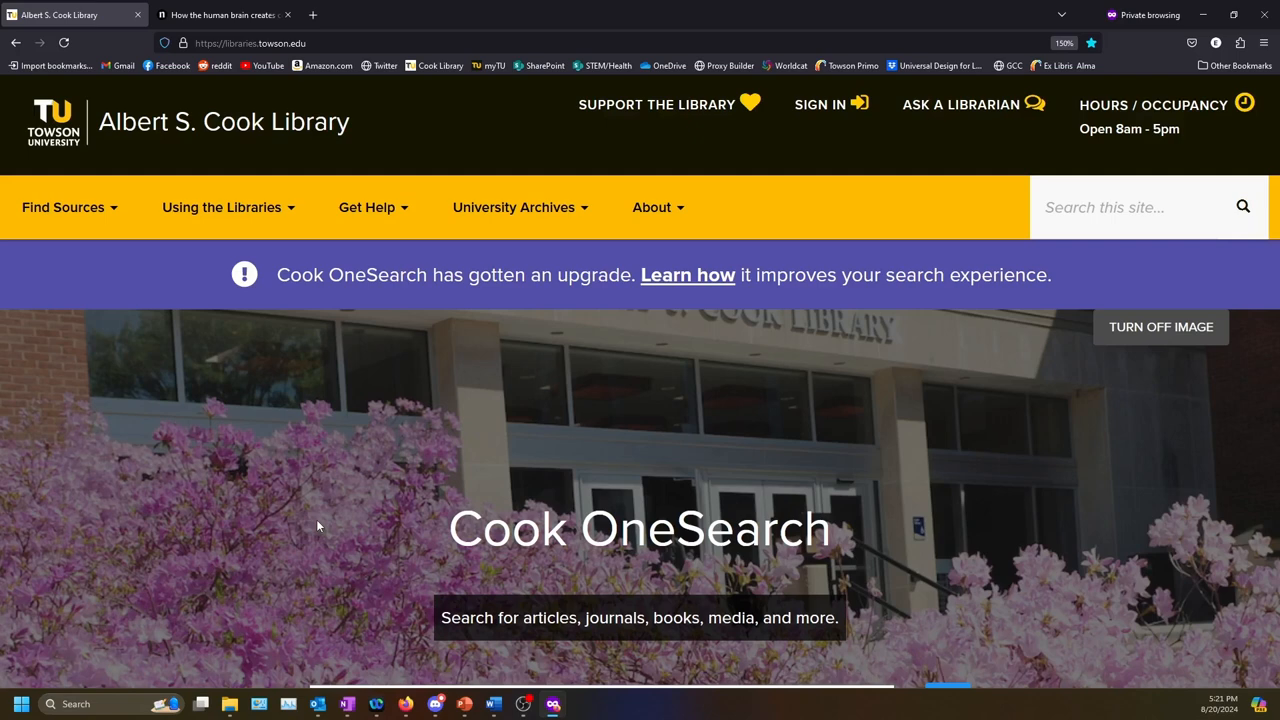
mouse_move(278, 540)
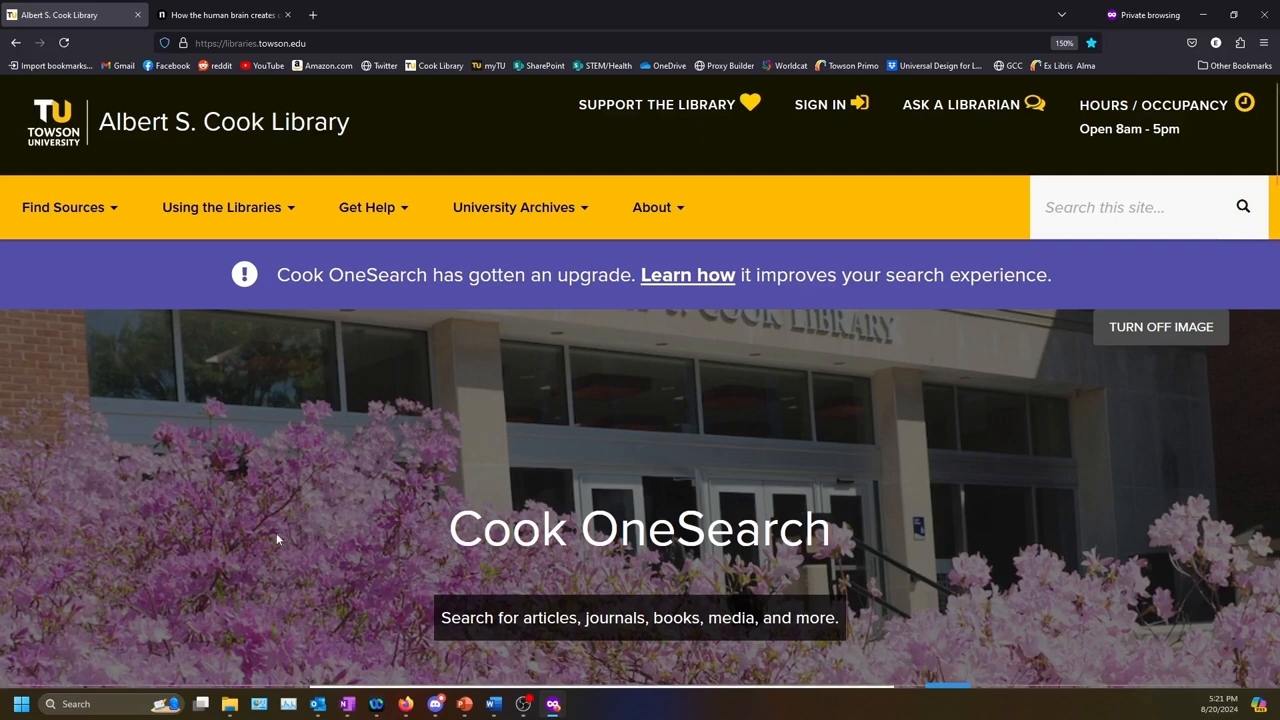
- Reach the How to Start Your Research guide from the Get Help menu
left_click(372, 206)
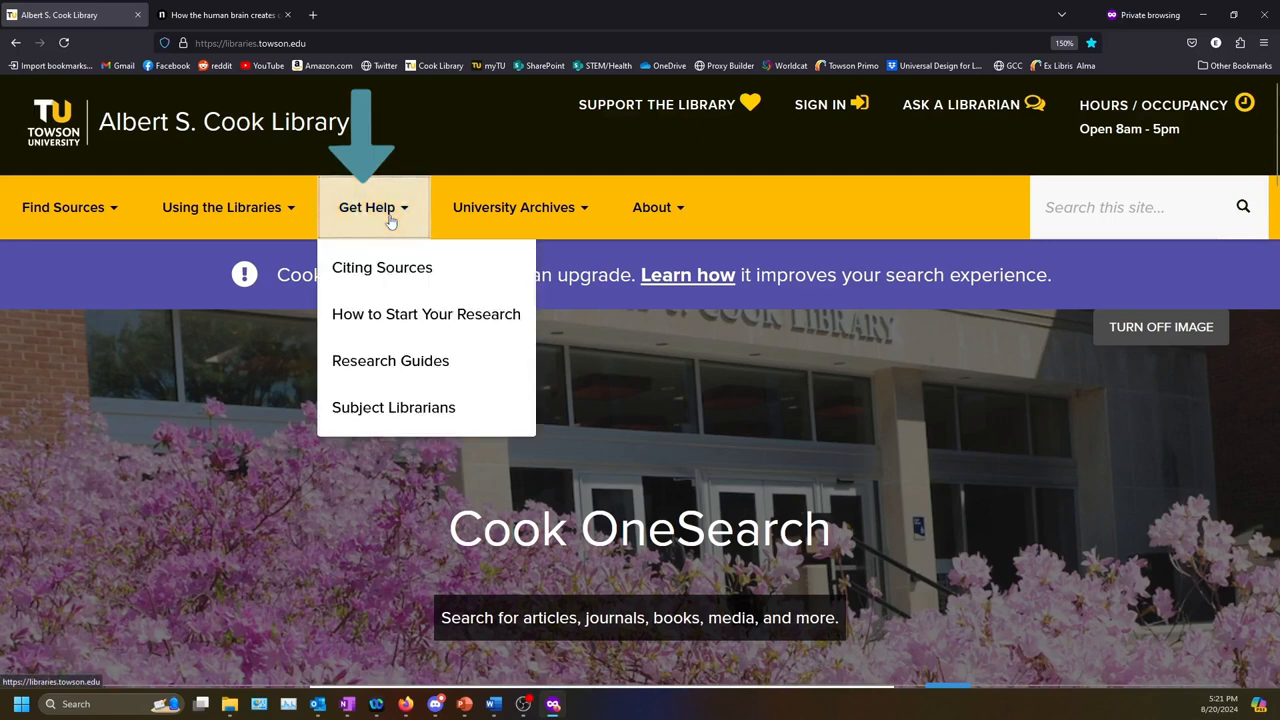
left_click(426, 312)
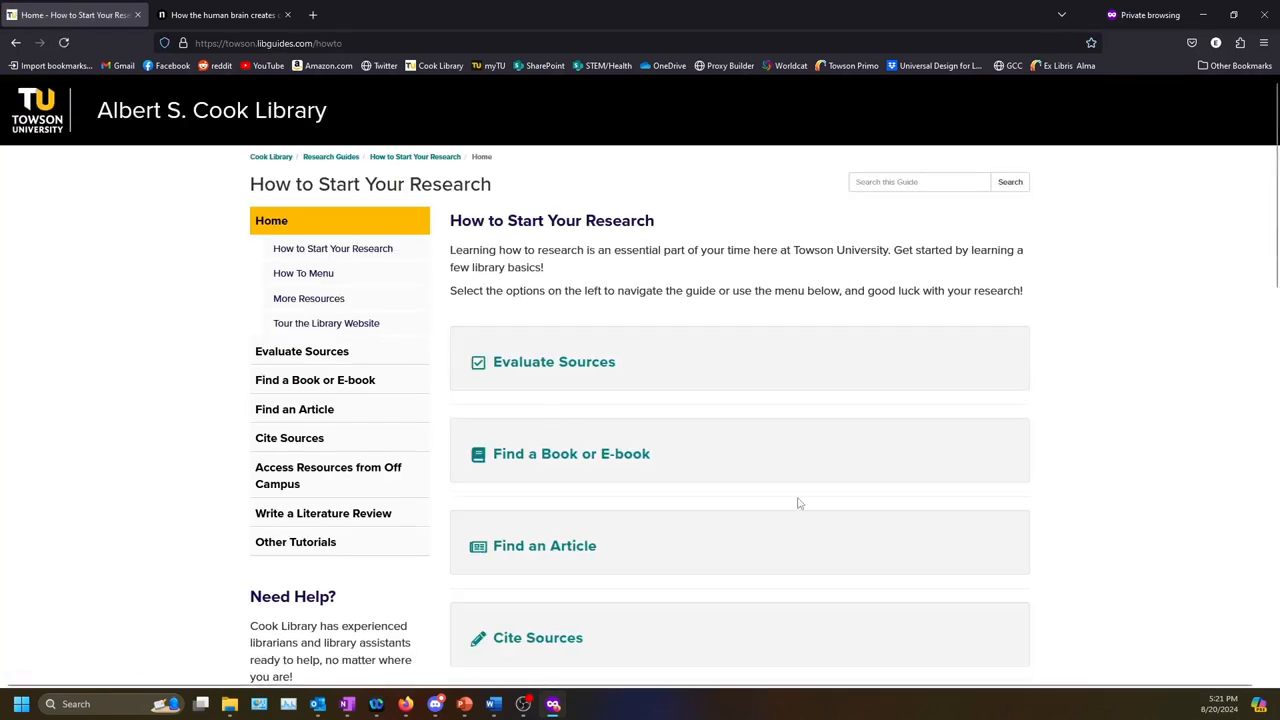
- Go to Access Resources from Off Campus and save Reload at TU as a browser bookmark
scroll("down", 3)
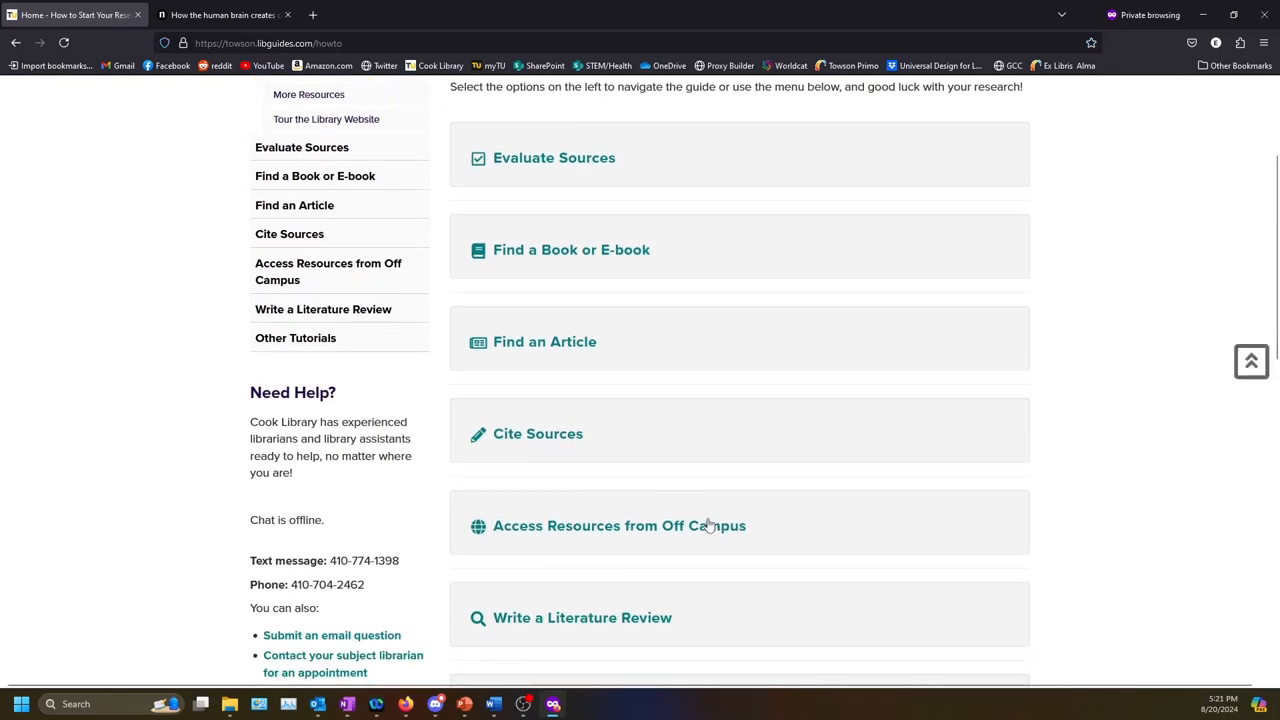
left_click(620, 524)
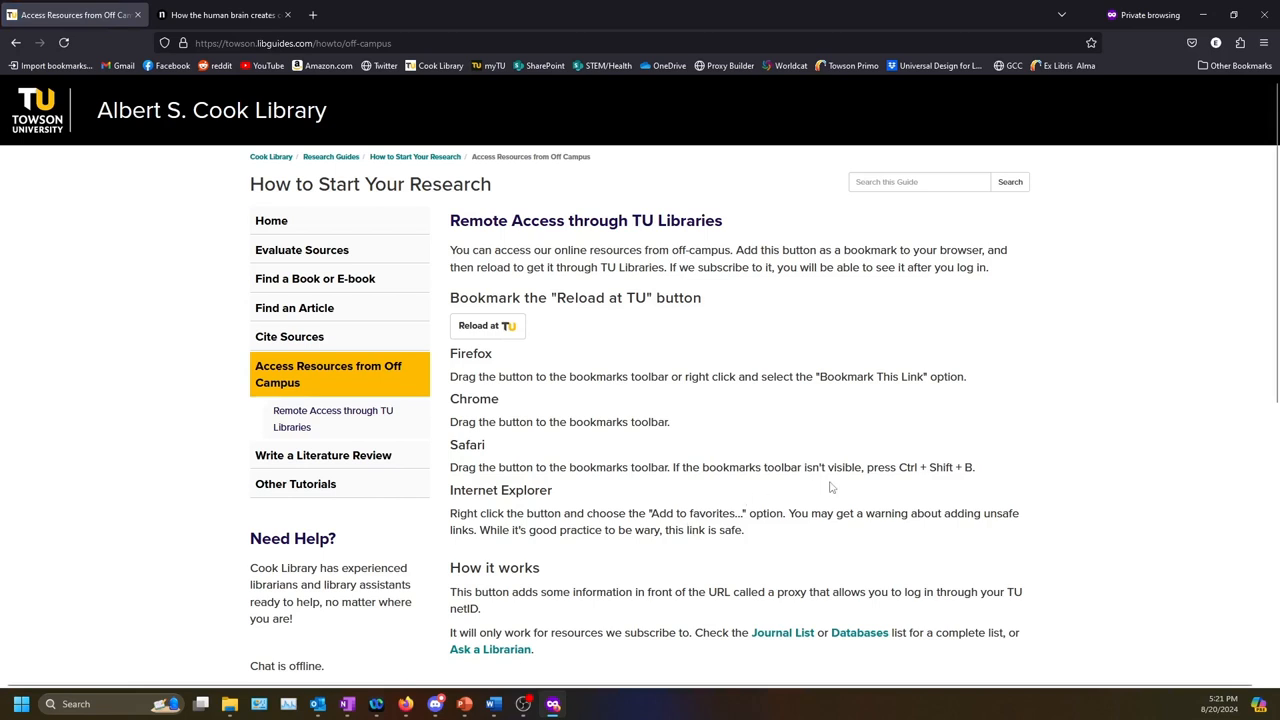
mouse_move(840, 504)
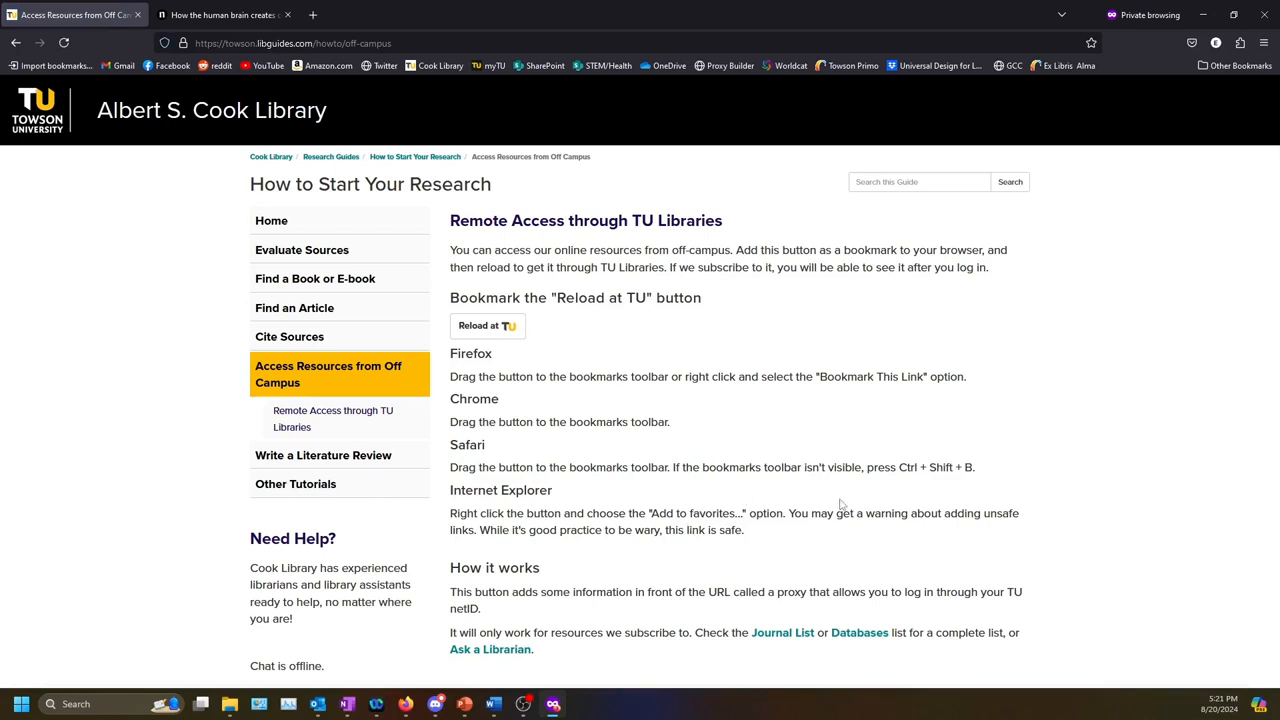
mouse_move(490, 274)
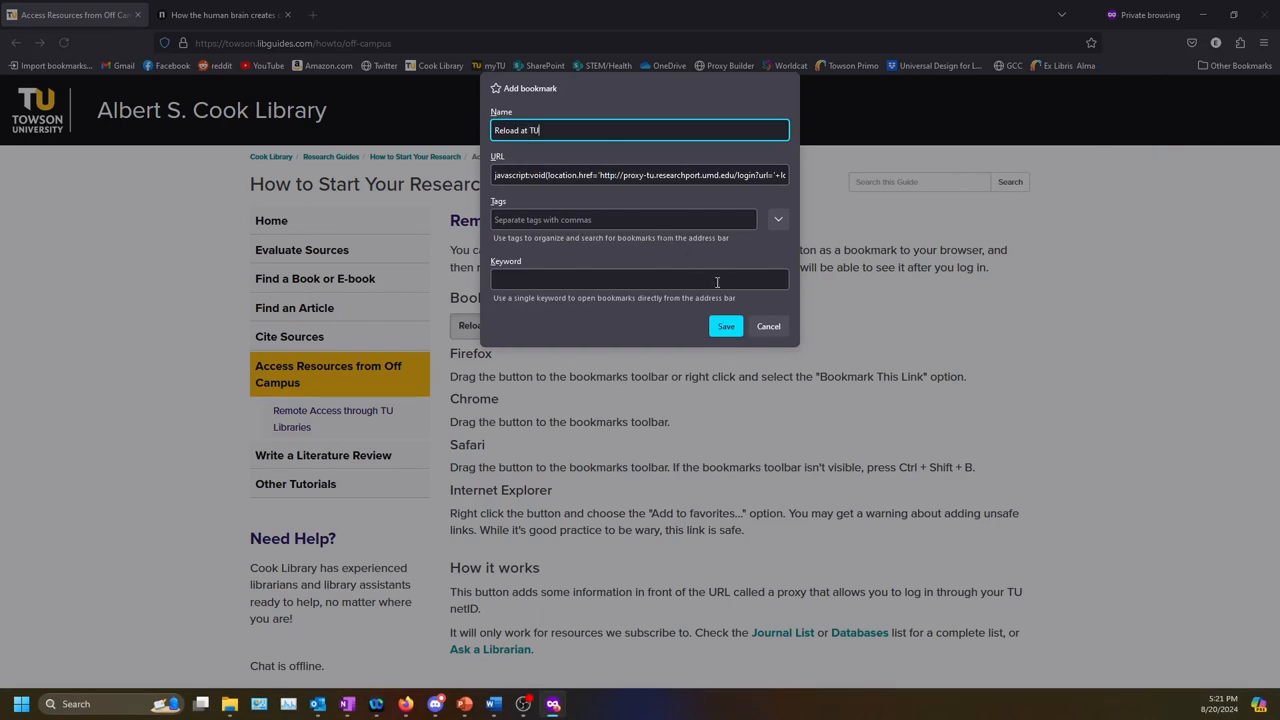
left_click(726, 326)
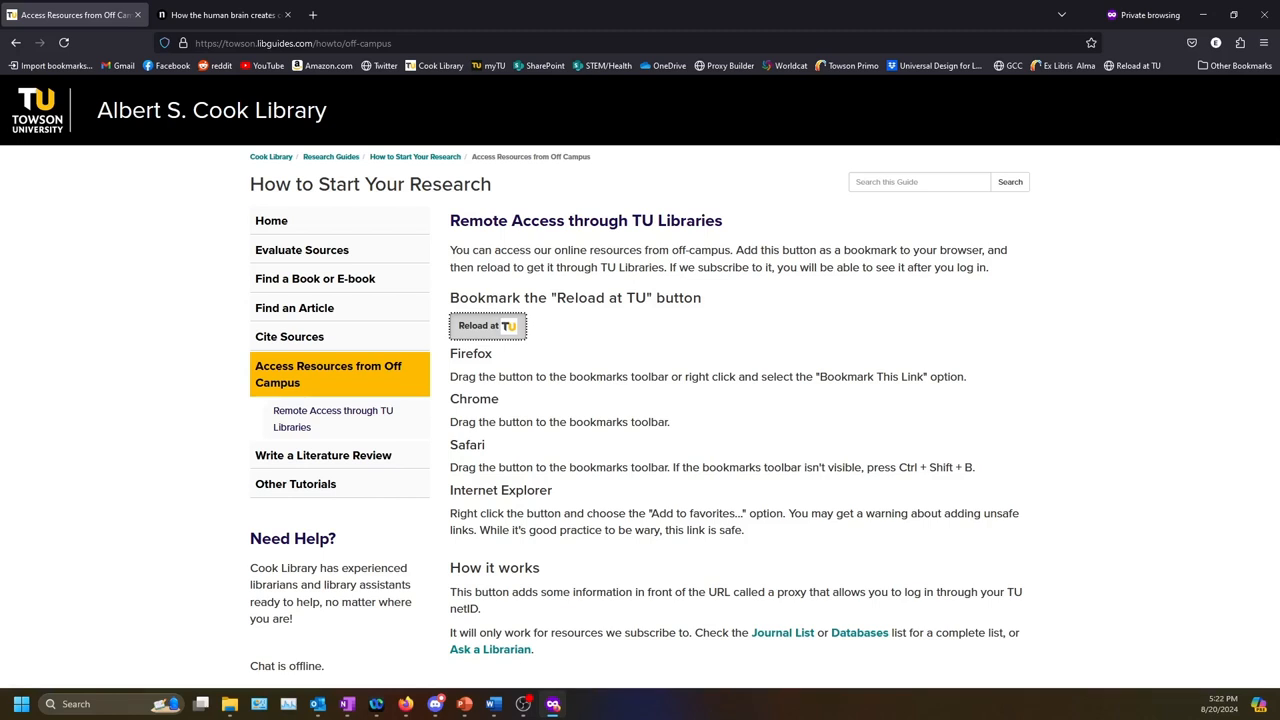
mouse_move(1136, 64)
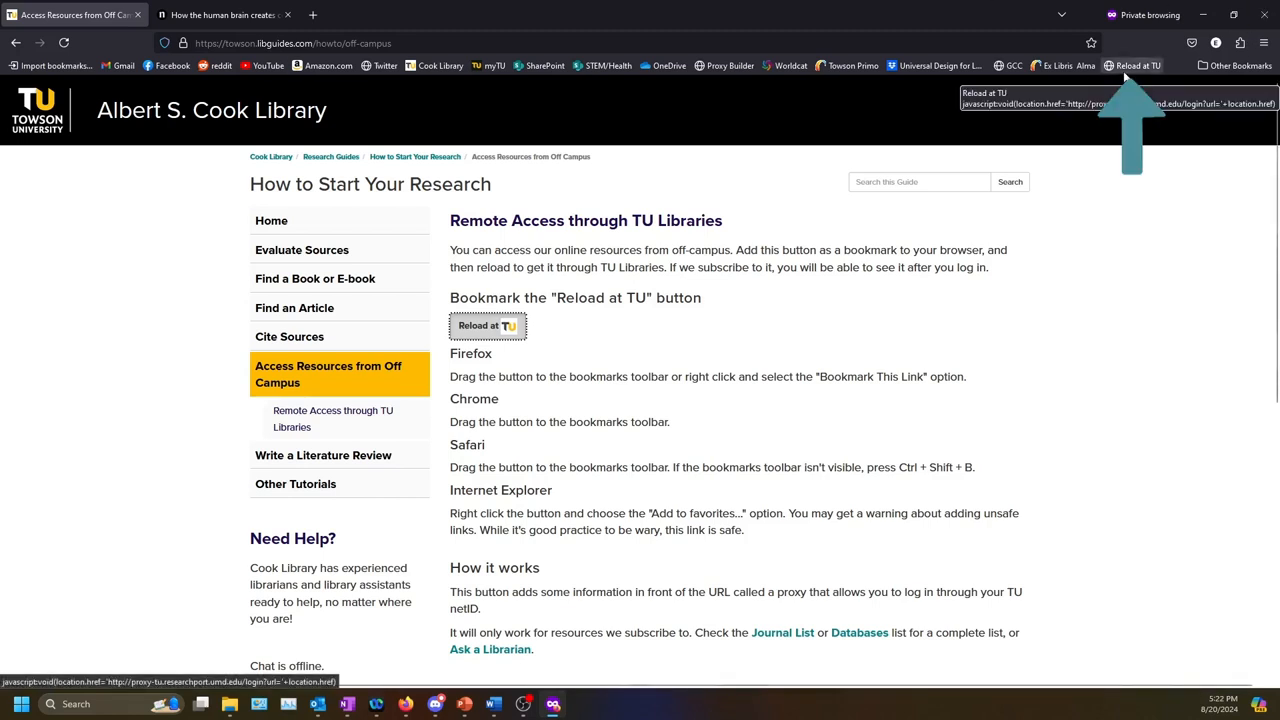
mouse_move(1108, 360)
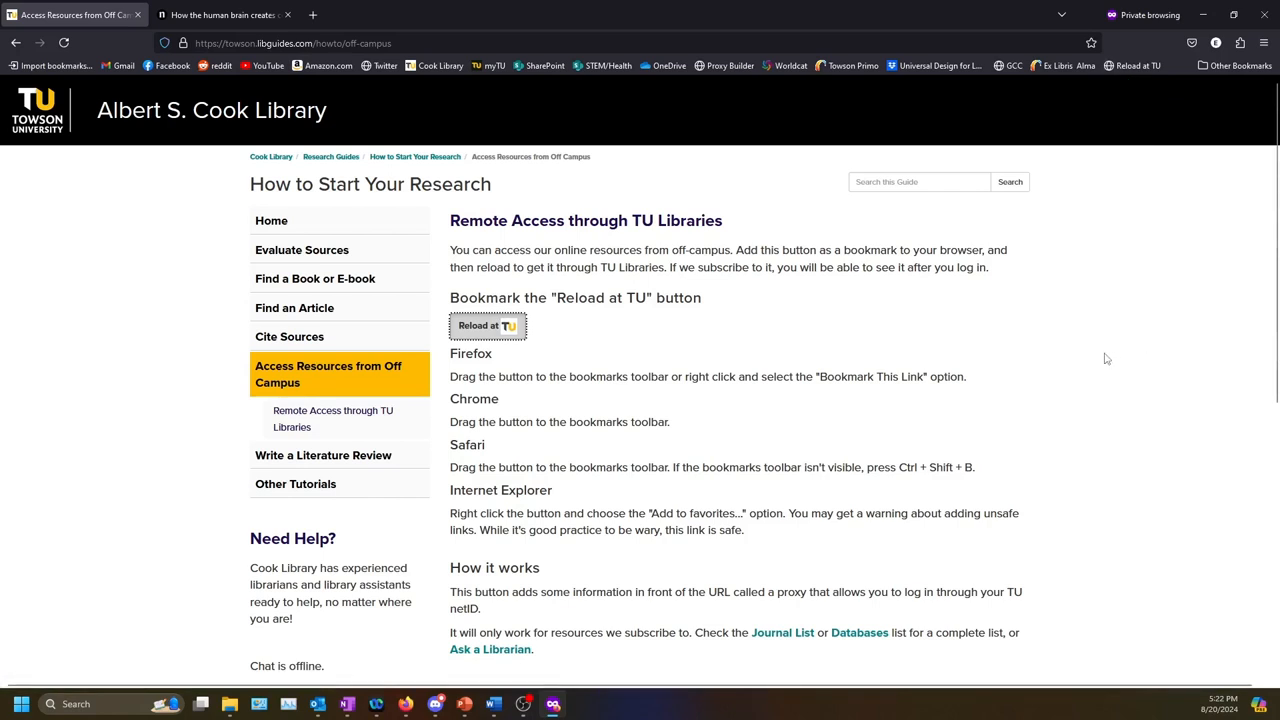
mouse_move(756, 262)
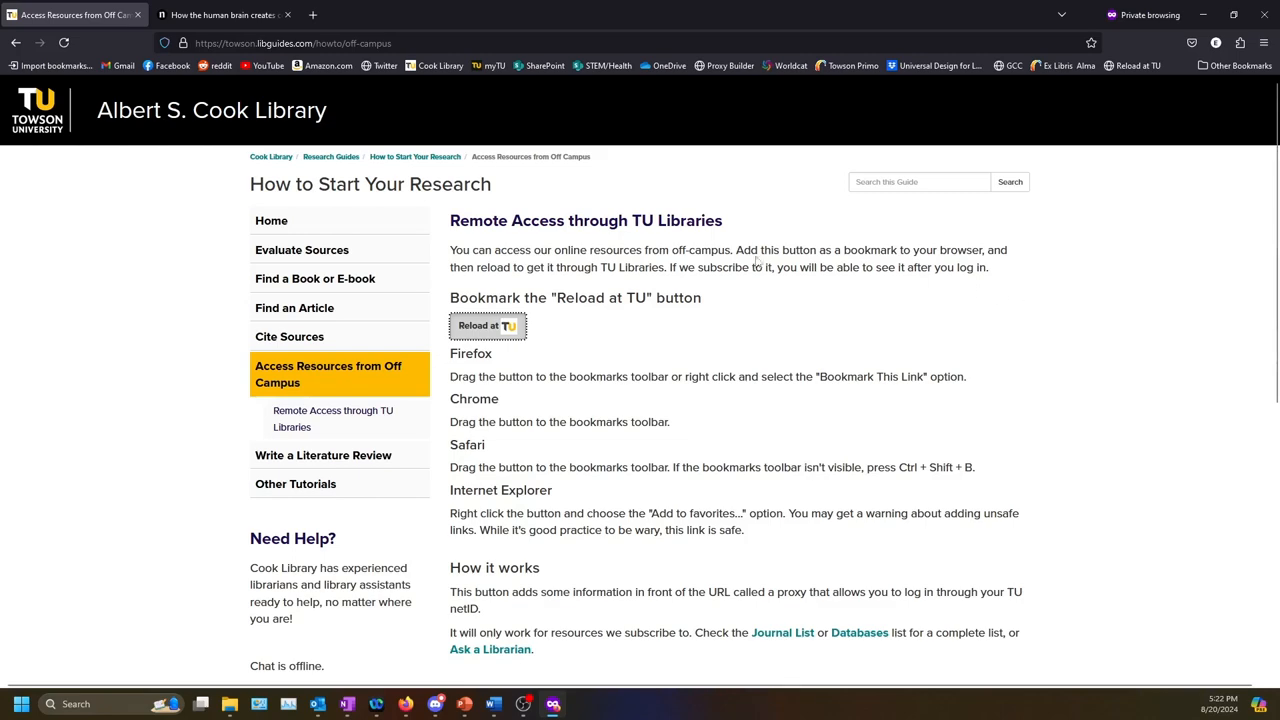
- View the Nature article's Access options and reload it through the Reload at TU bookmark
left_click(220, 14)
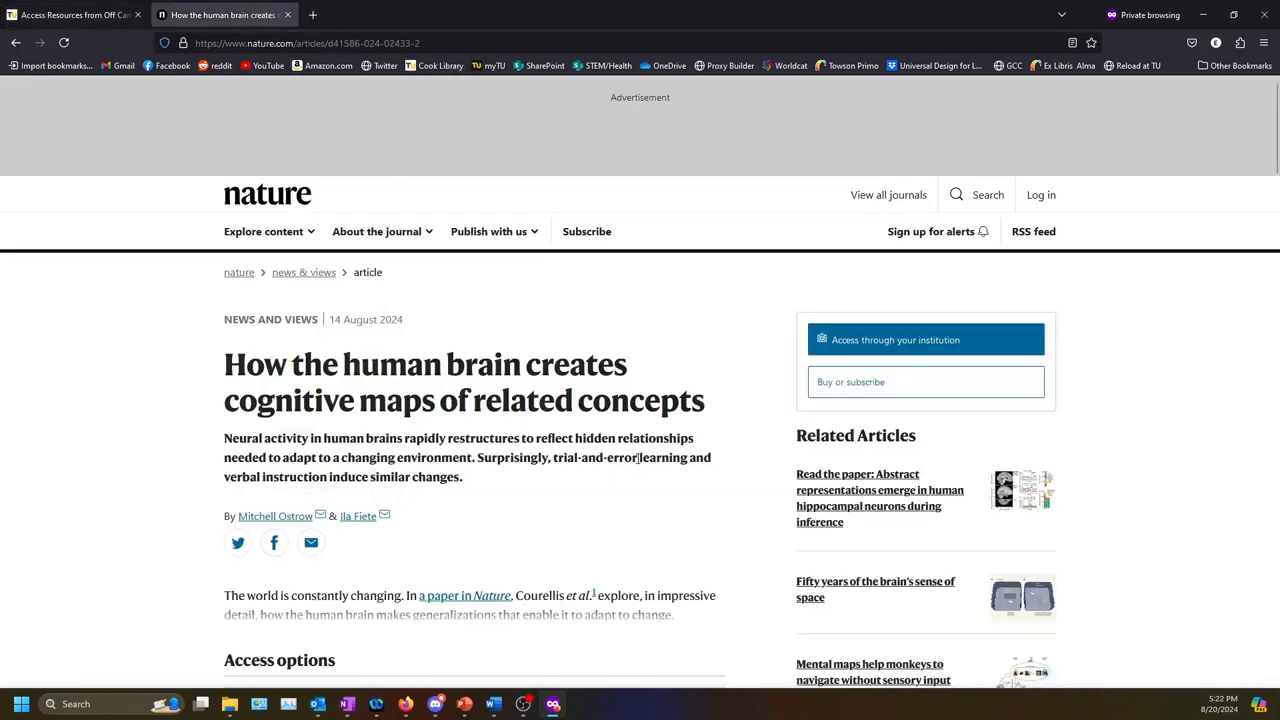
scroll("down", 3)
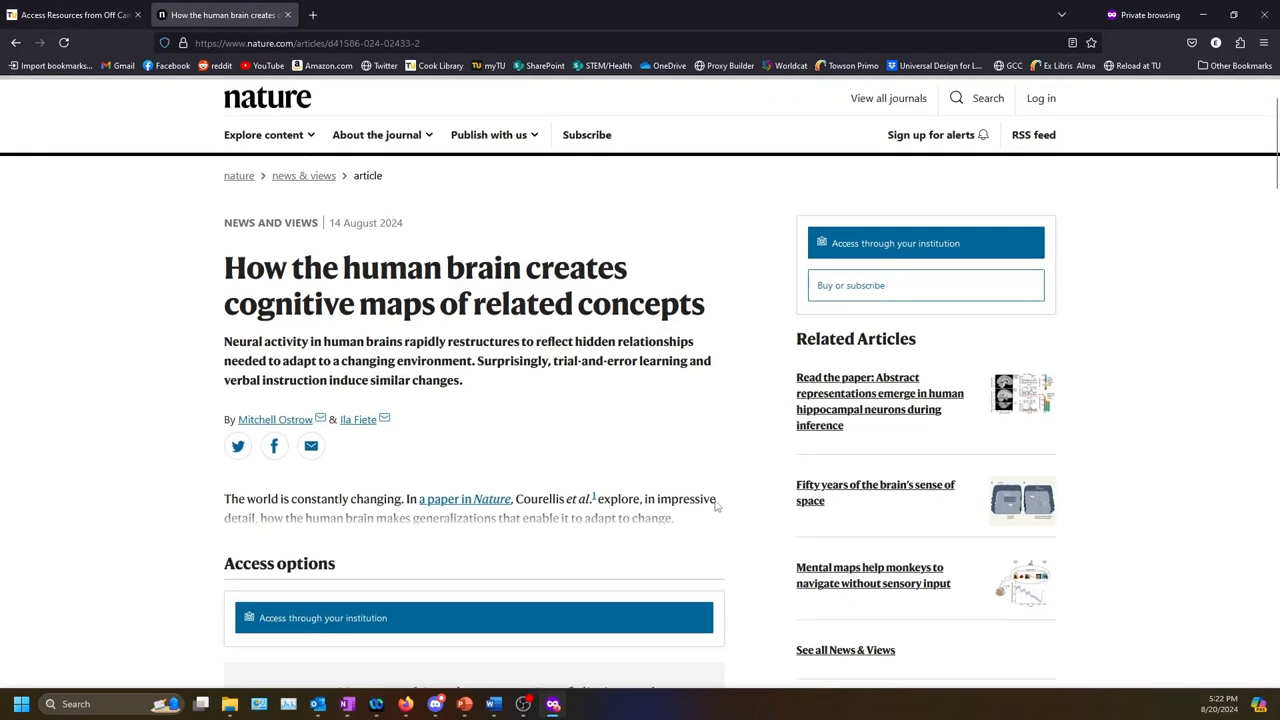
scroll("down", 3)
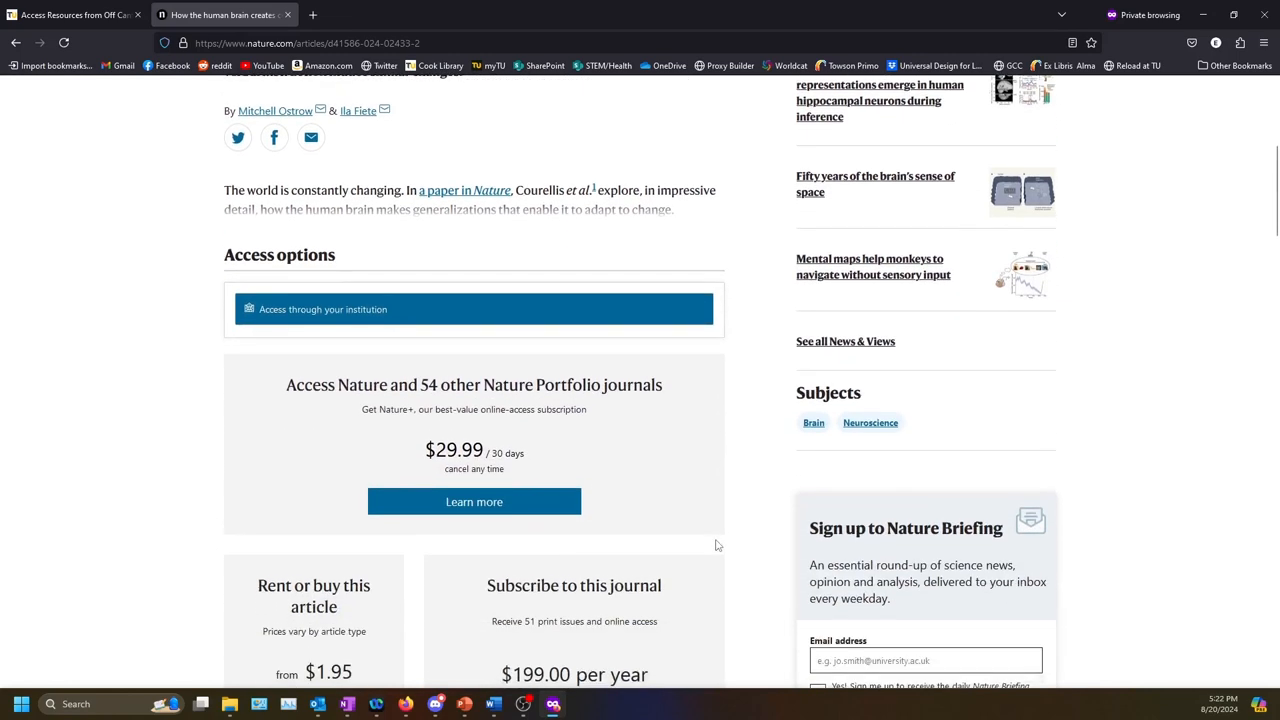
scroll("up", 3)
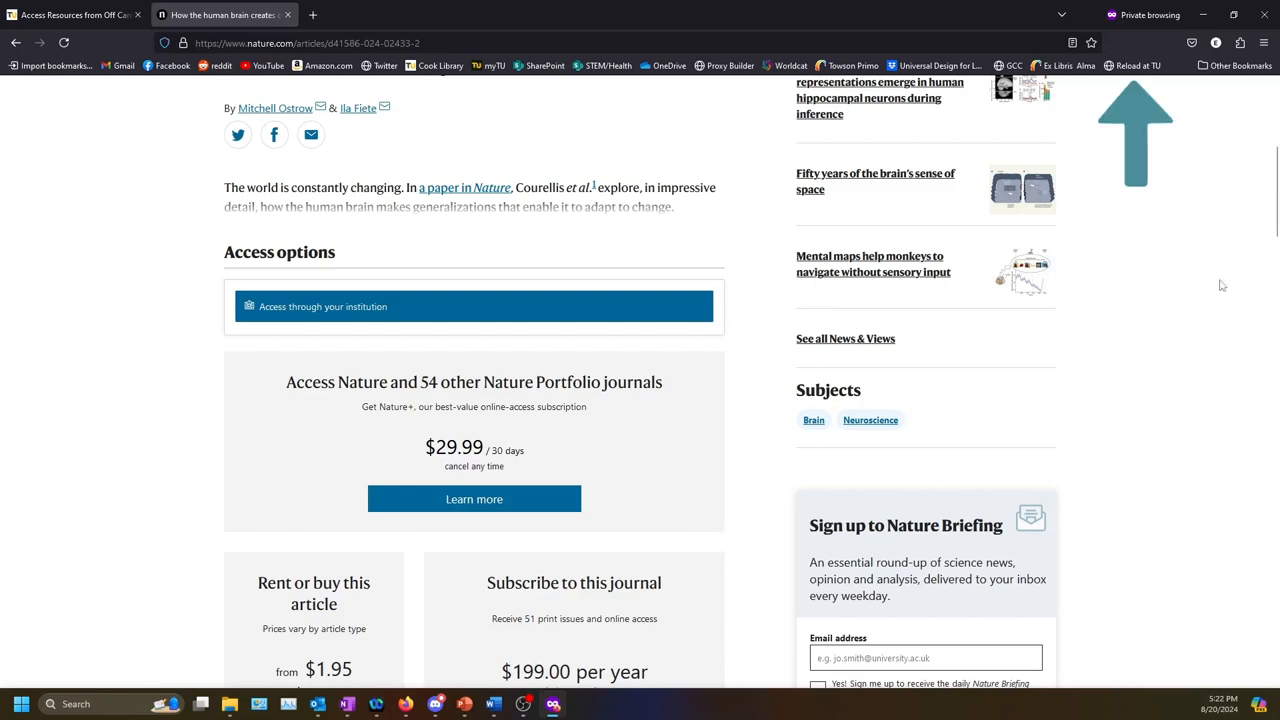
left_click(472, 306)
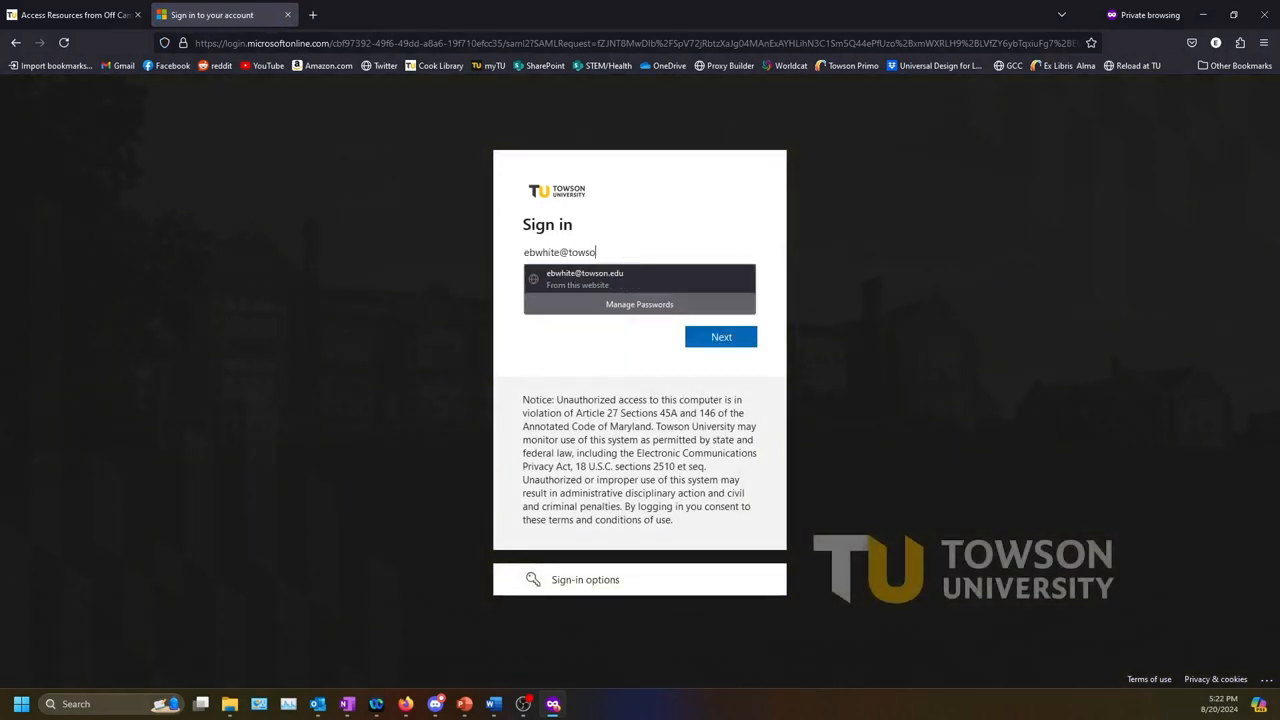
- Sign in with the TU account and scroll through the now fully accessible Nature article
left_click(720, 336)
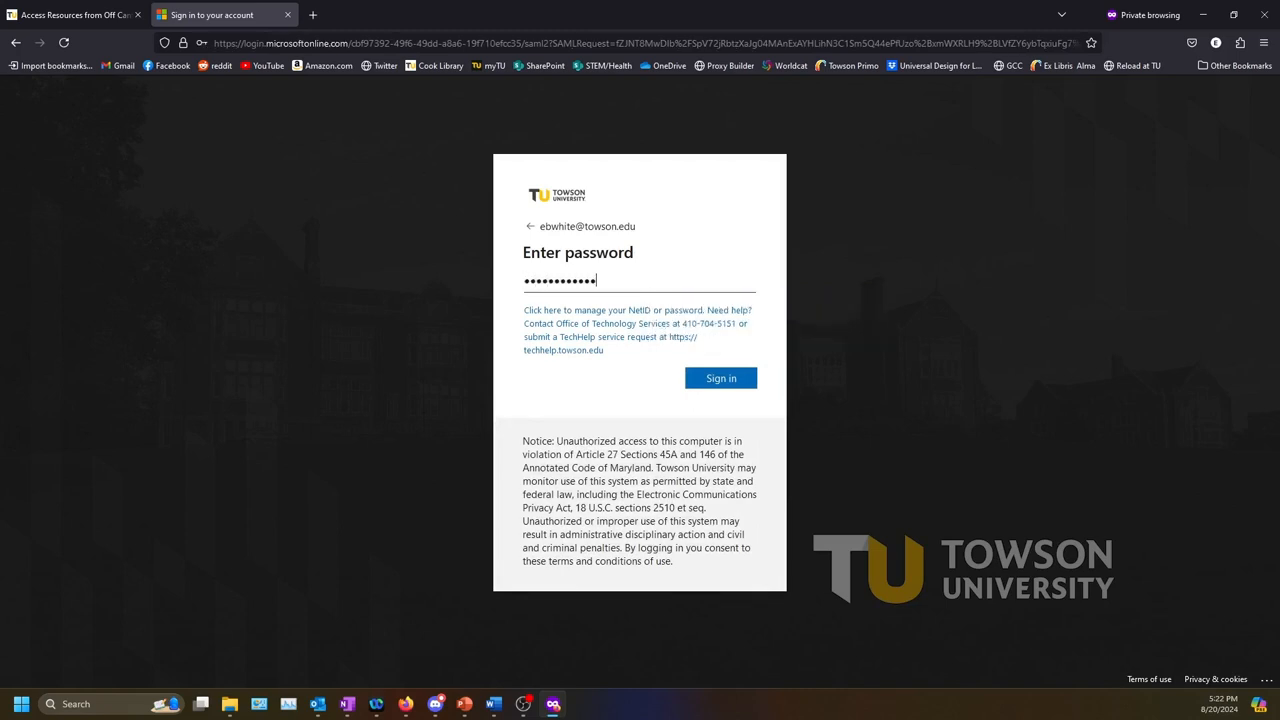
left_click(720, 378)
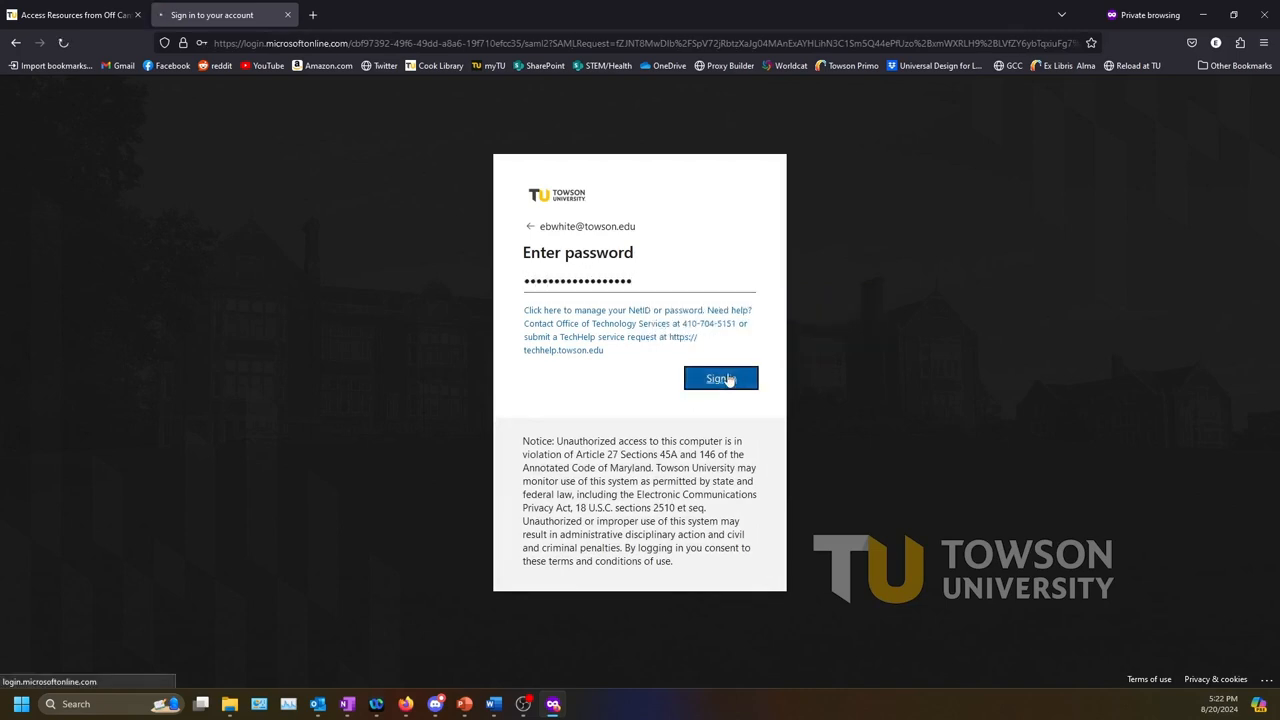
left_click(720, 378)
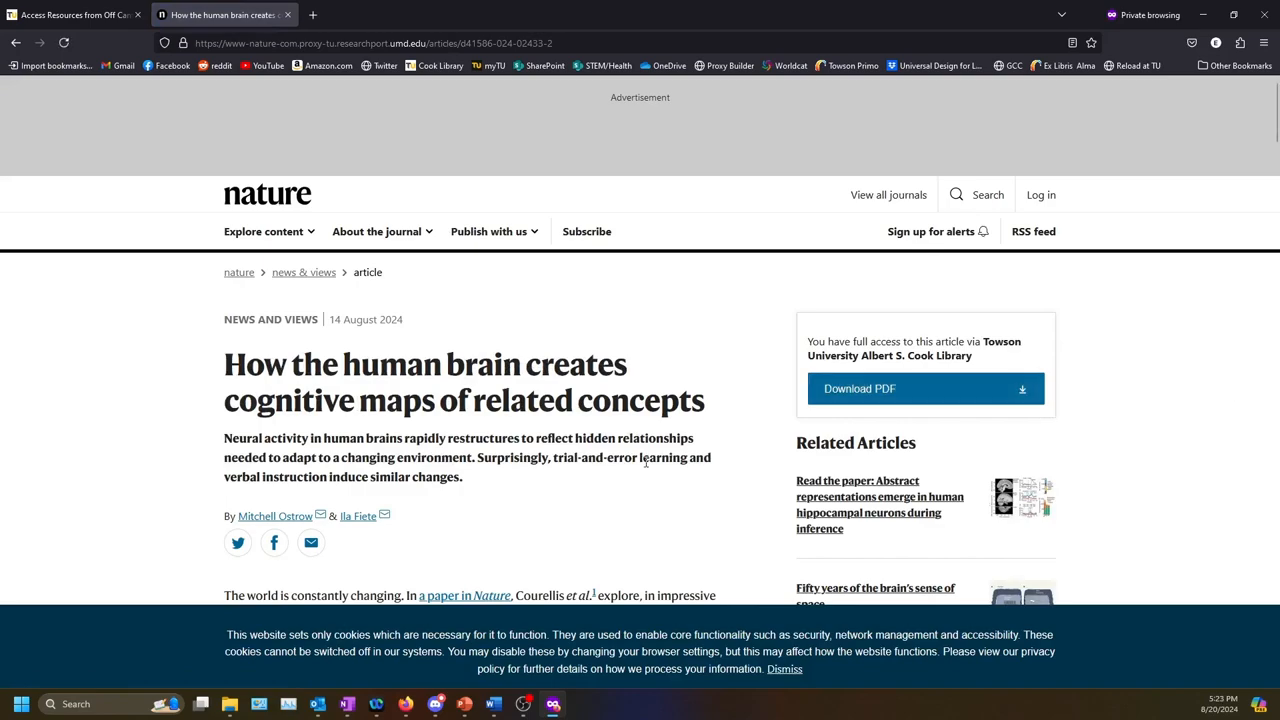
scroll("down", 3)
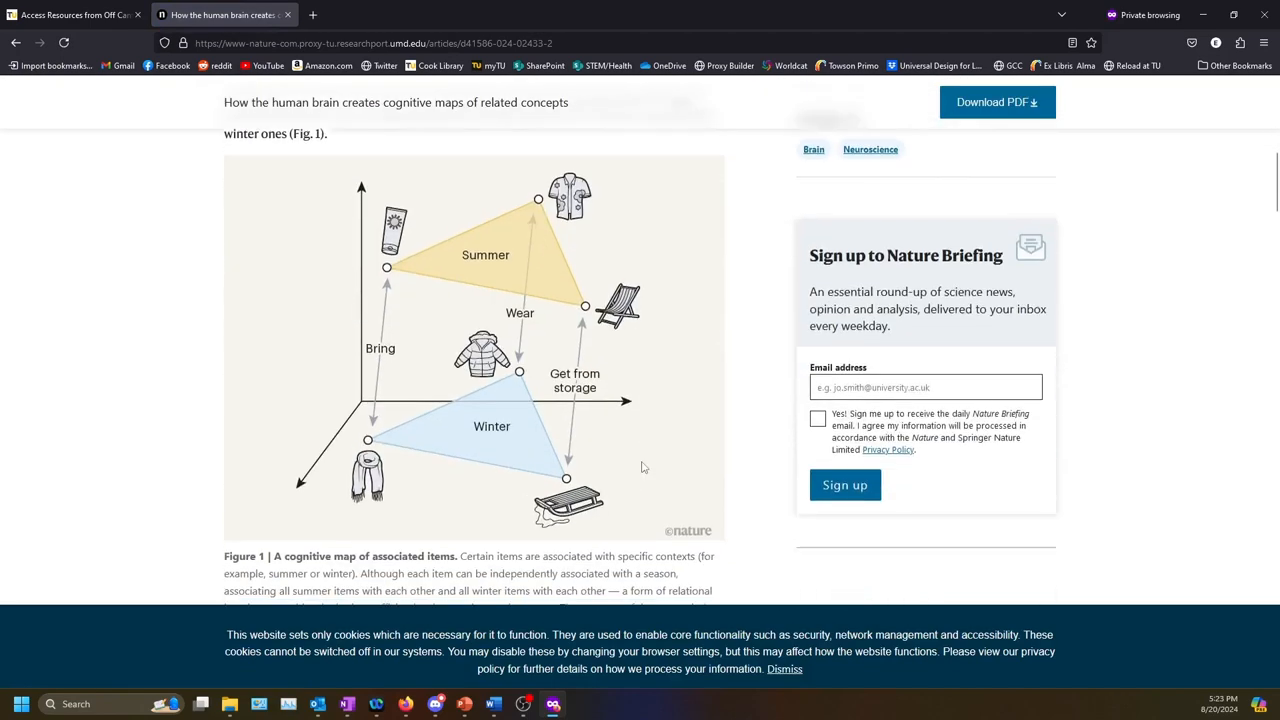
scroll("up", 3)
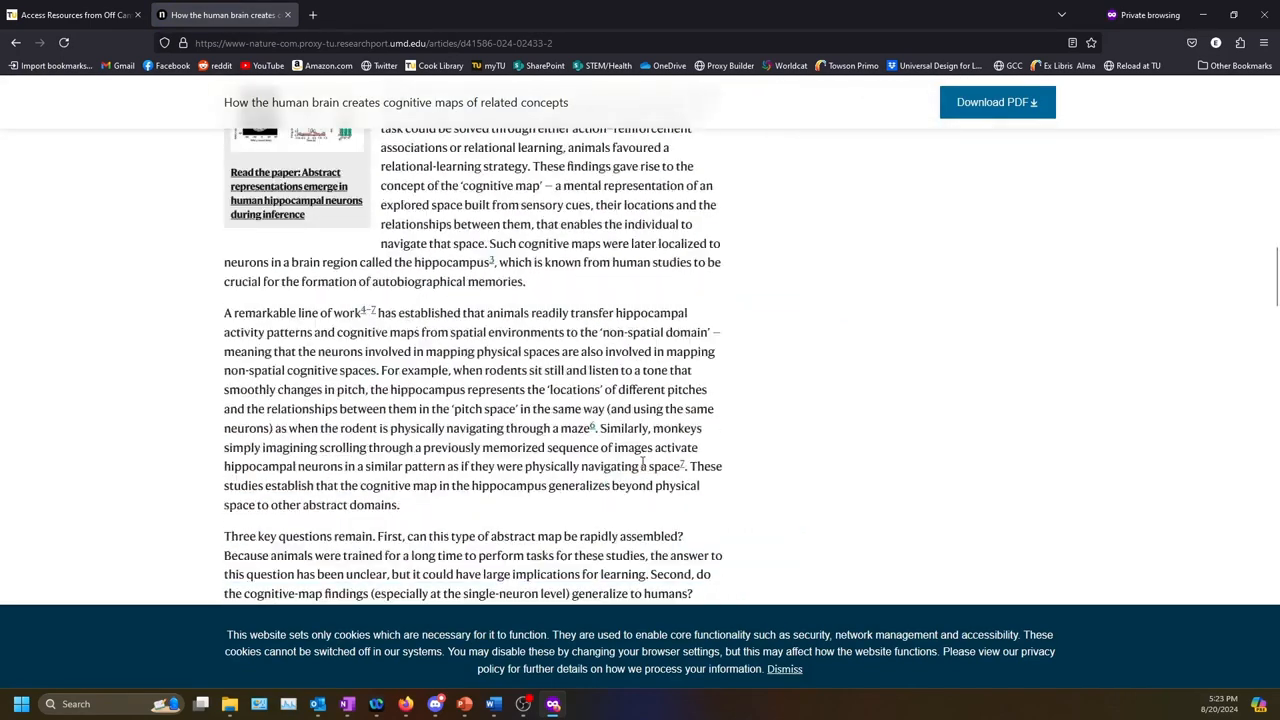
scroll("down", 3)
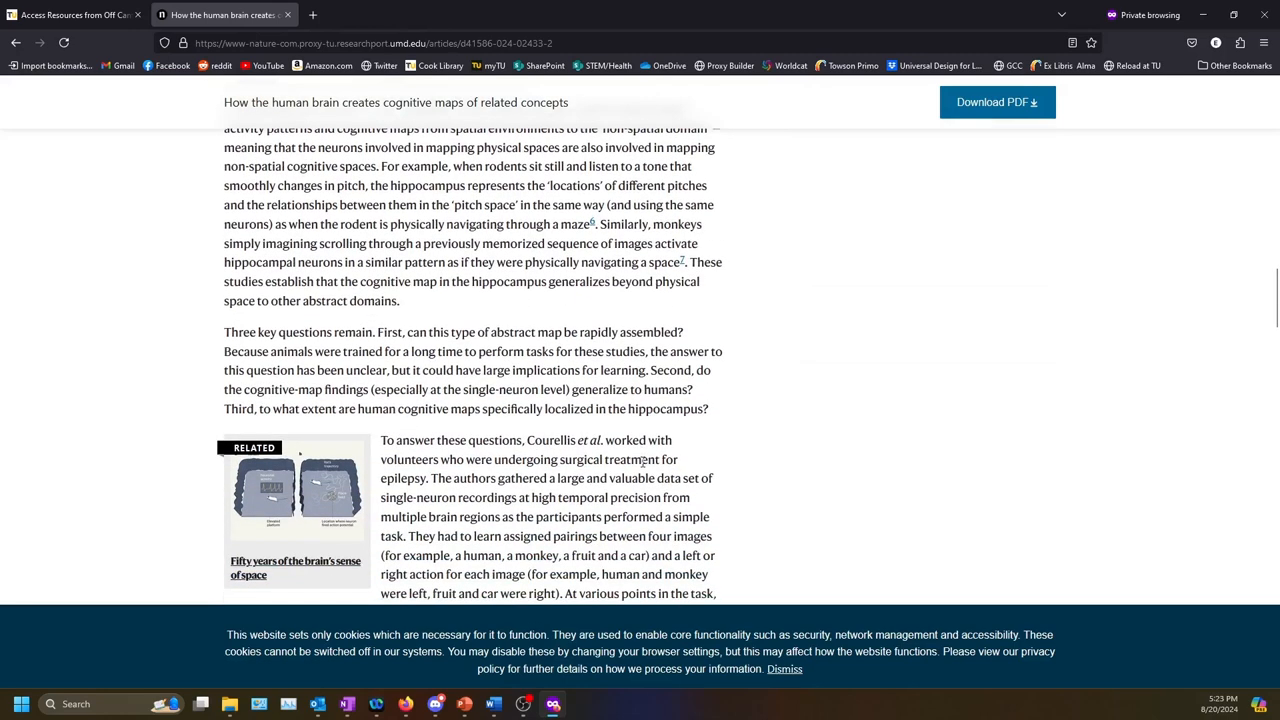